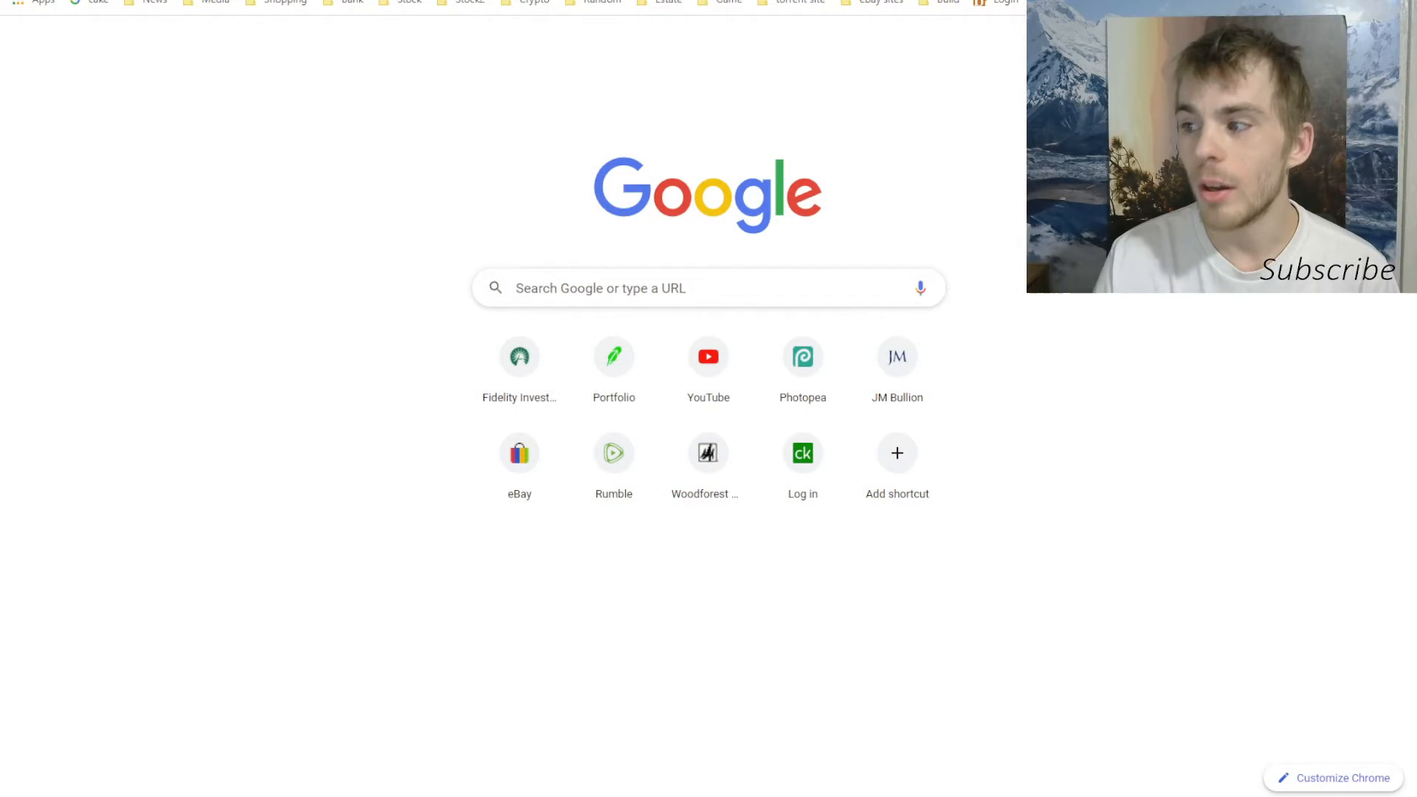
mouse_move(943, 308)
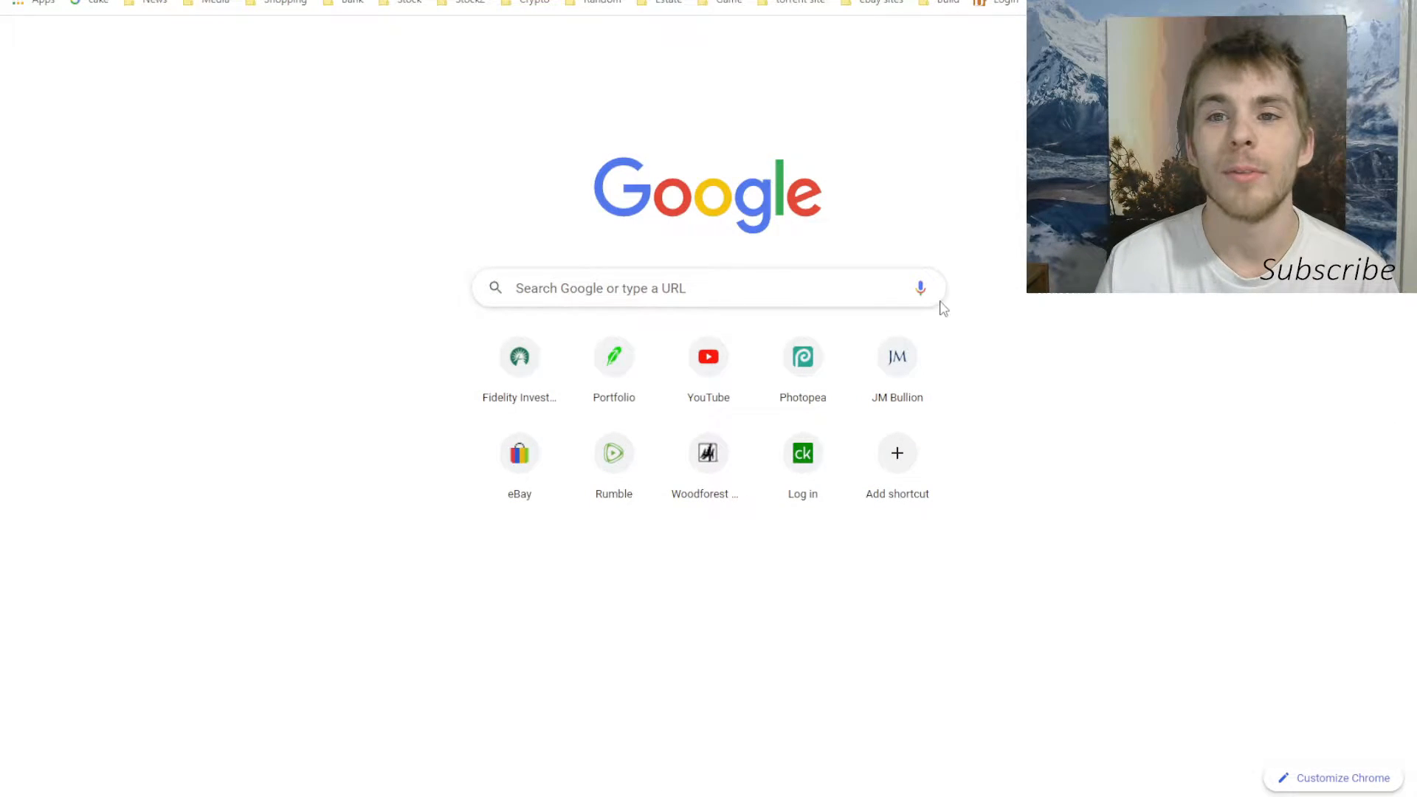
- Search 'what does the computer processor do', then 'does amd create motherboards', then the processor question again
type("what does the computer processor do")
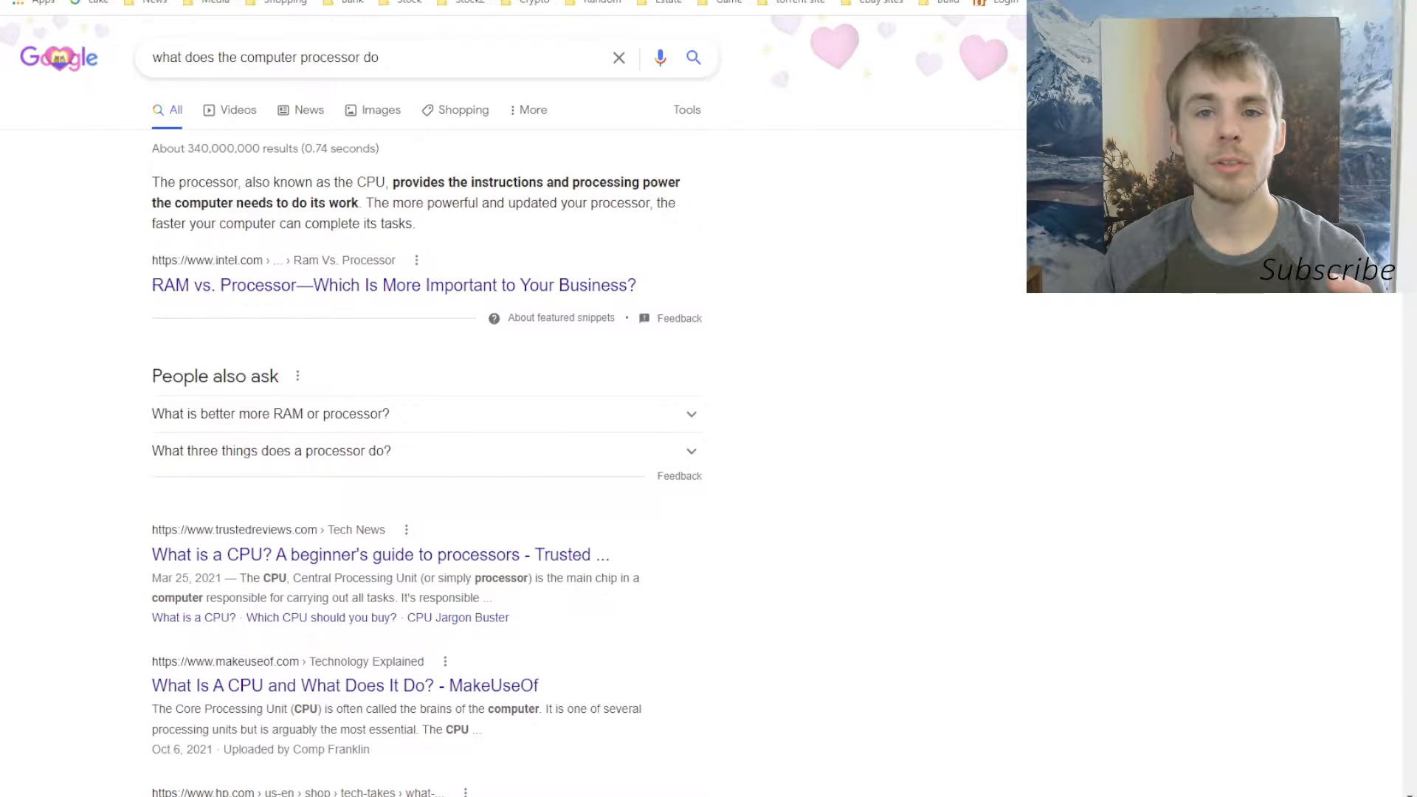
type("does amd create motherboards")
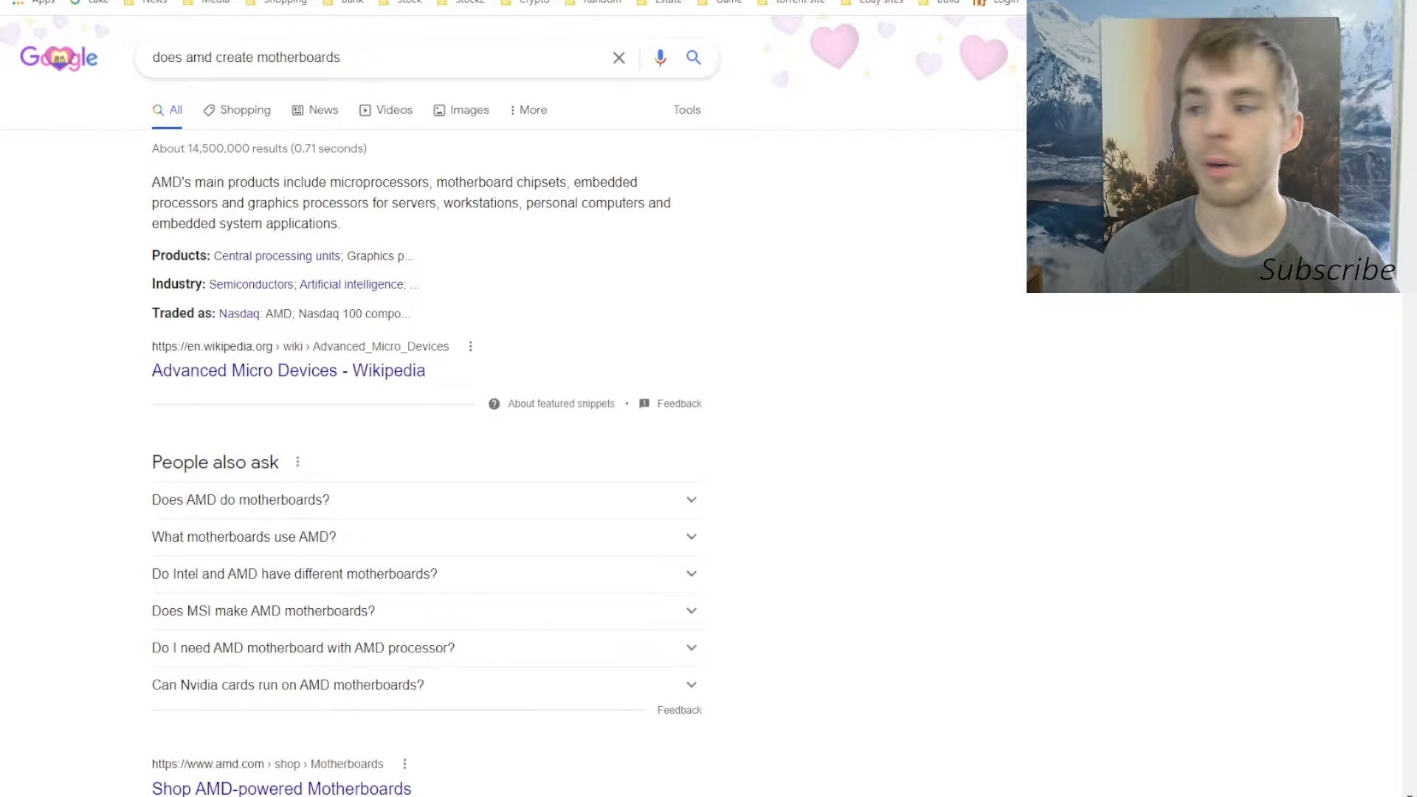
type("what does the computer processor do")
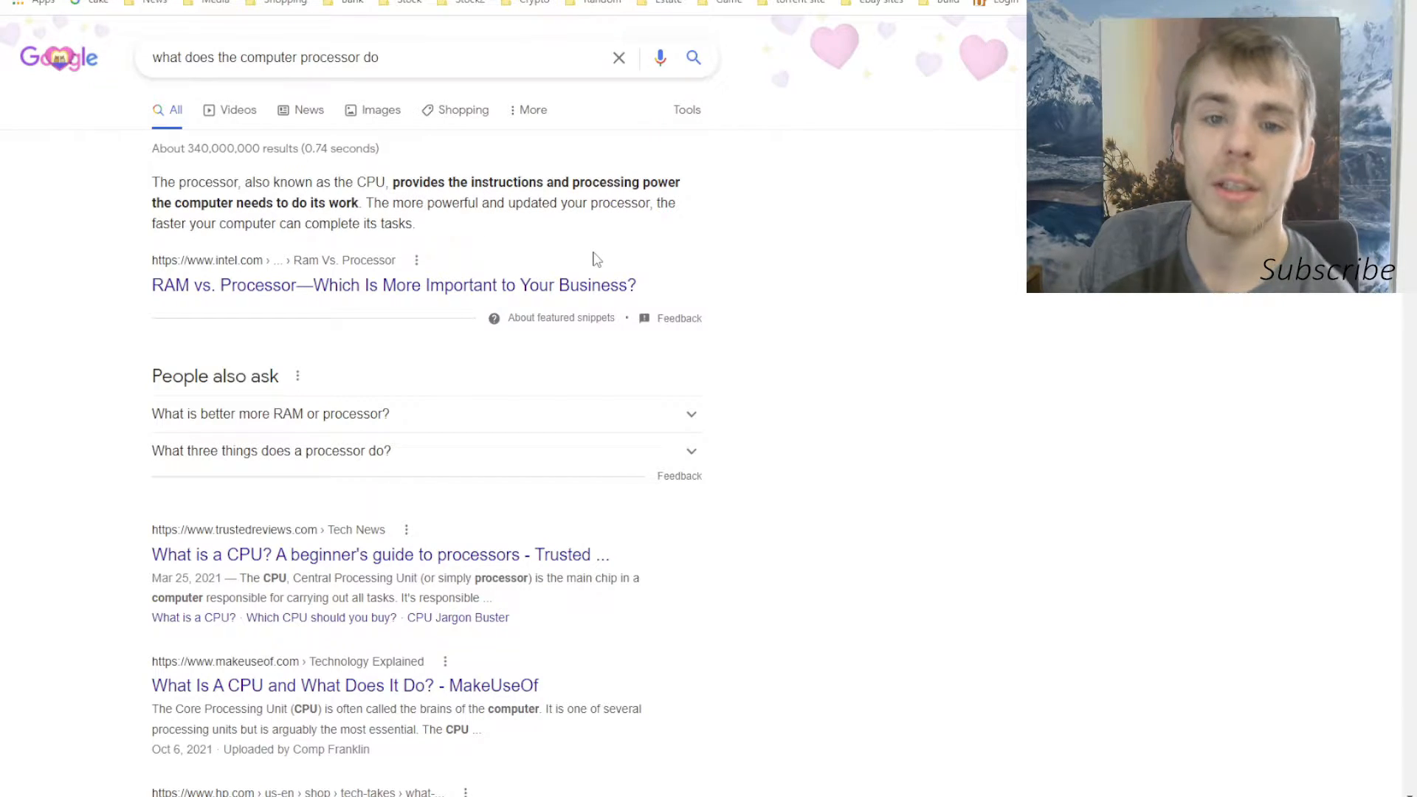
mouse_move(388, 170)
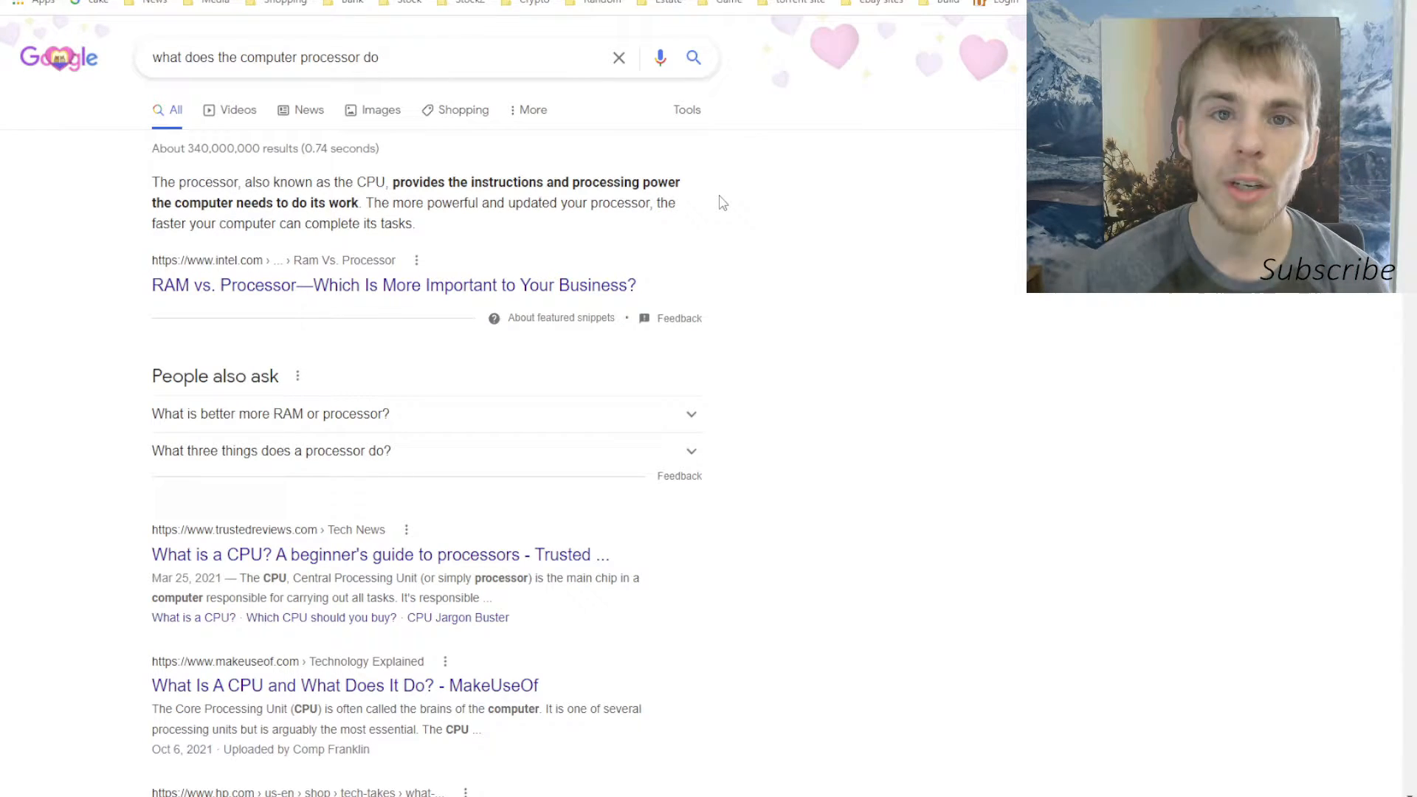
- Expand the 'What is better more RAM or processor?' answer, then search 'does amd make ram'
left_click(270, 414)
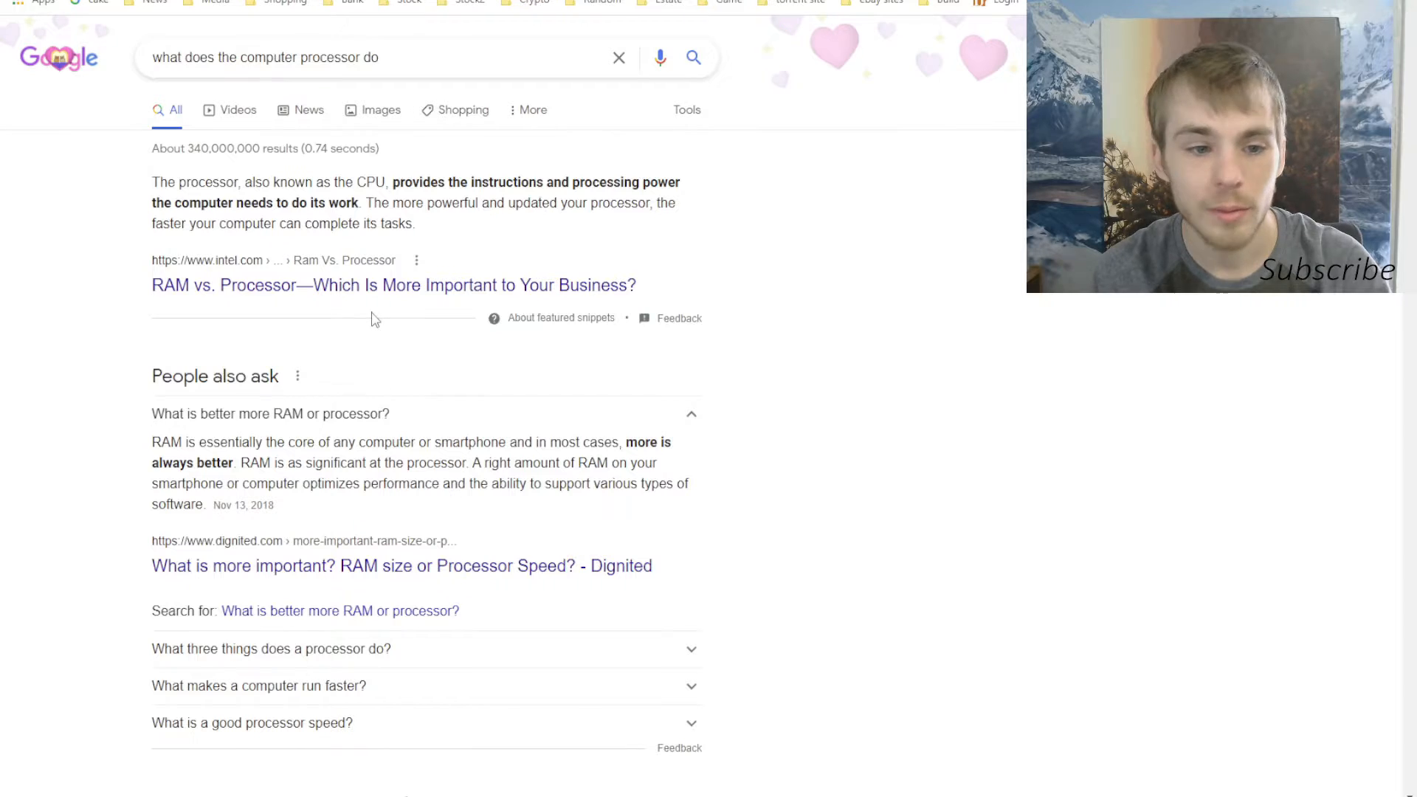
type("does amd make ram")
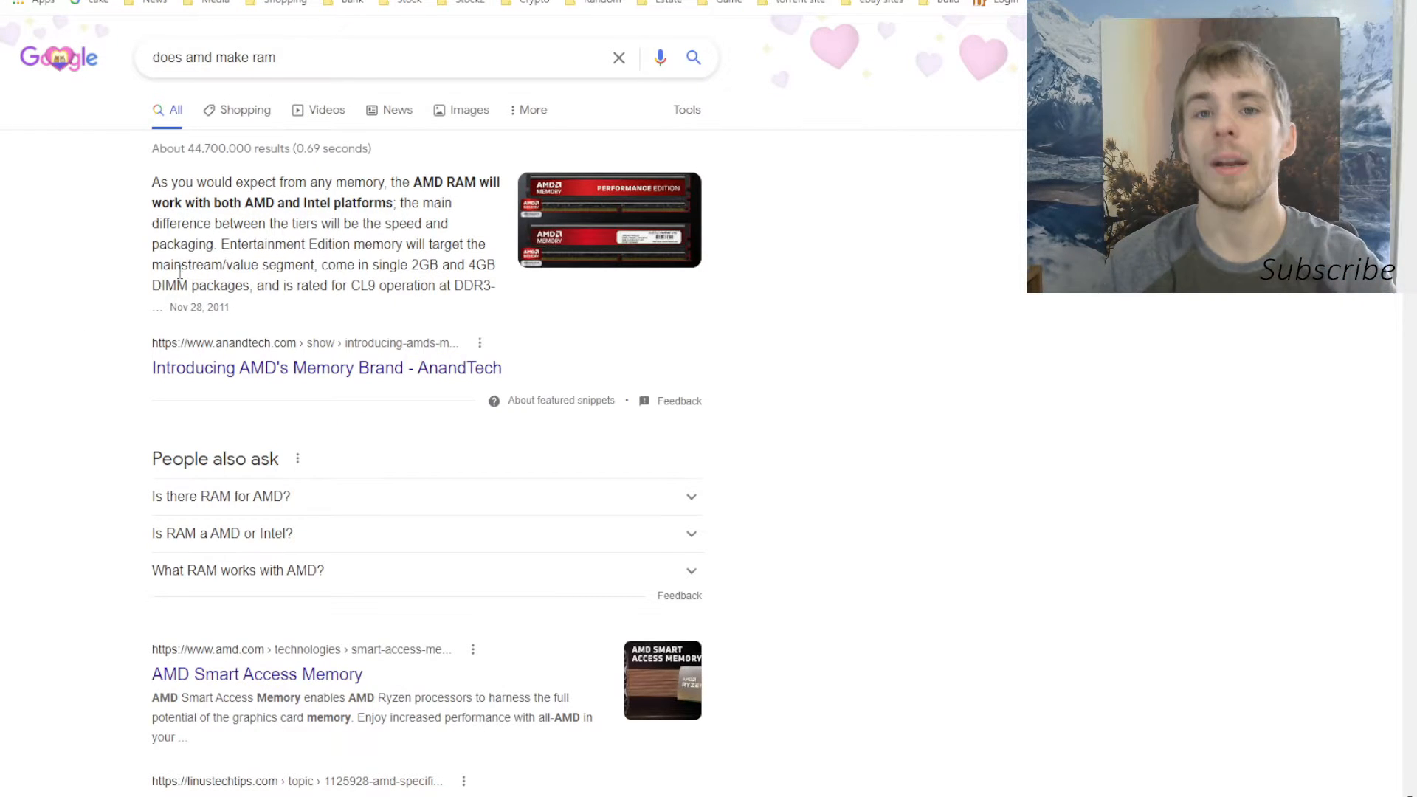
mouse_move(1060, 342)
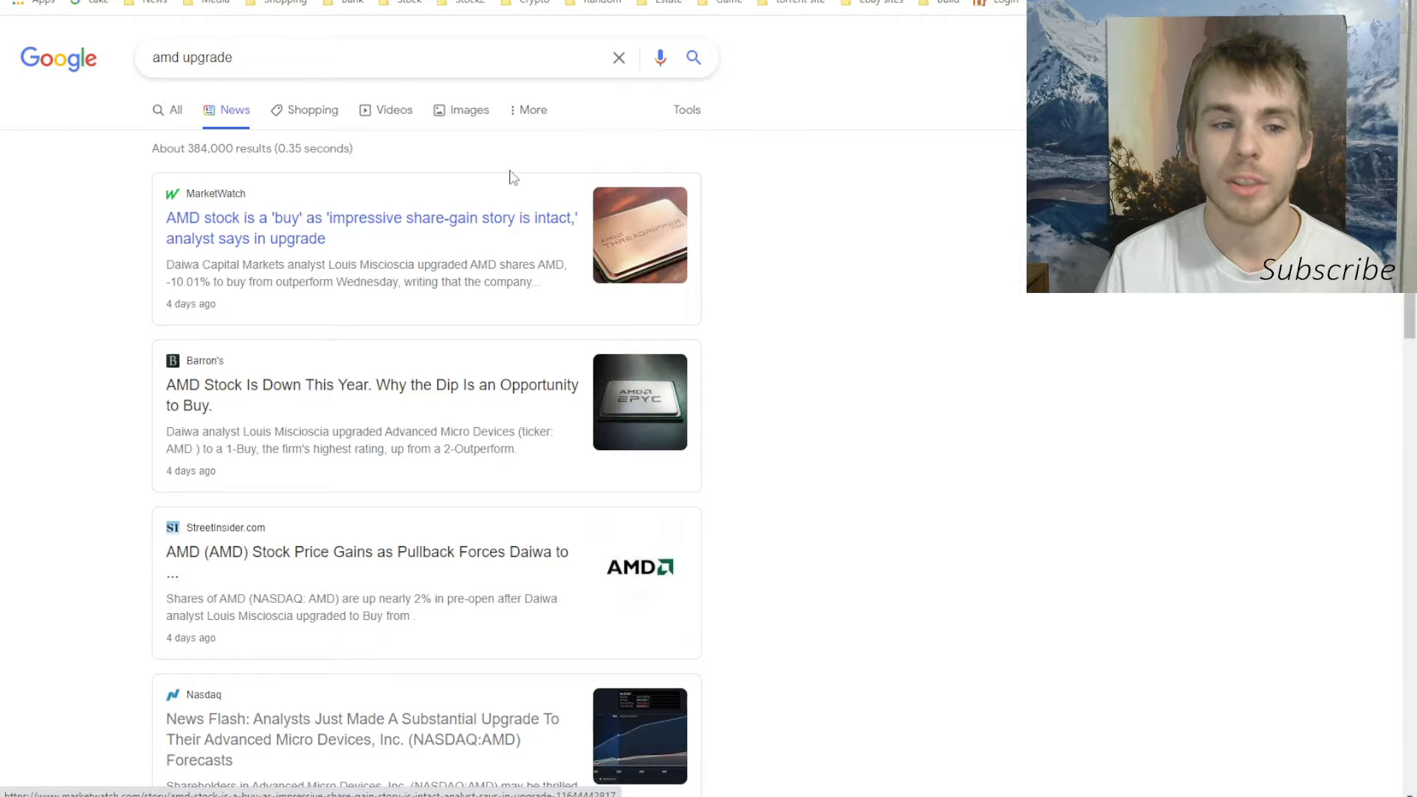
- Search 'amd earnings', view the SEP 2021 and JUN 2021 quarterly financials, then return to the stock overview
type("amd earnings")
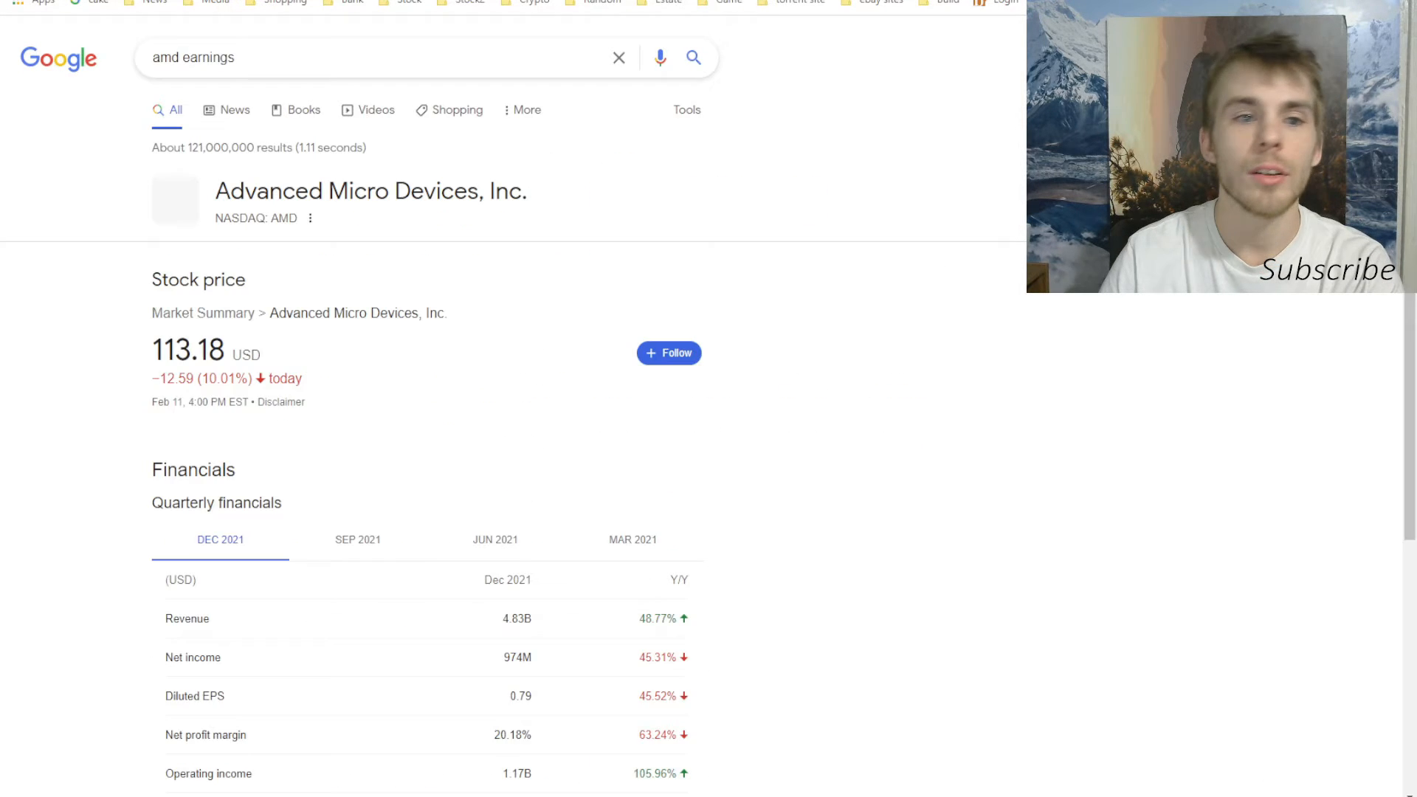
scroll("down", 3)
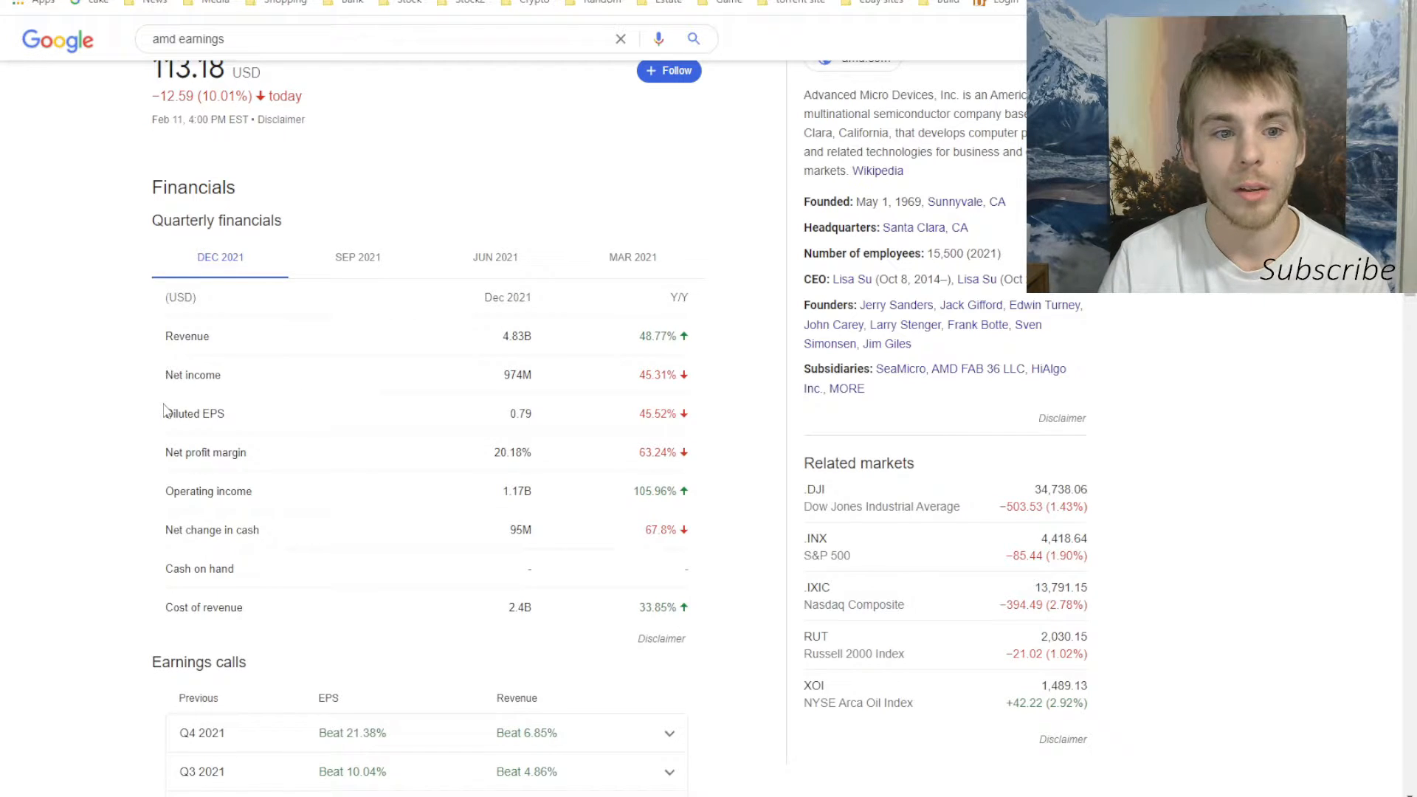
mouse_move(162, 396)
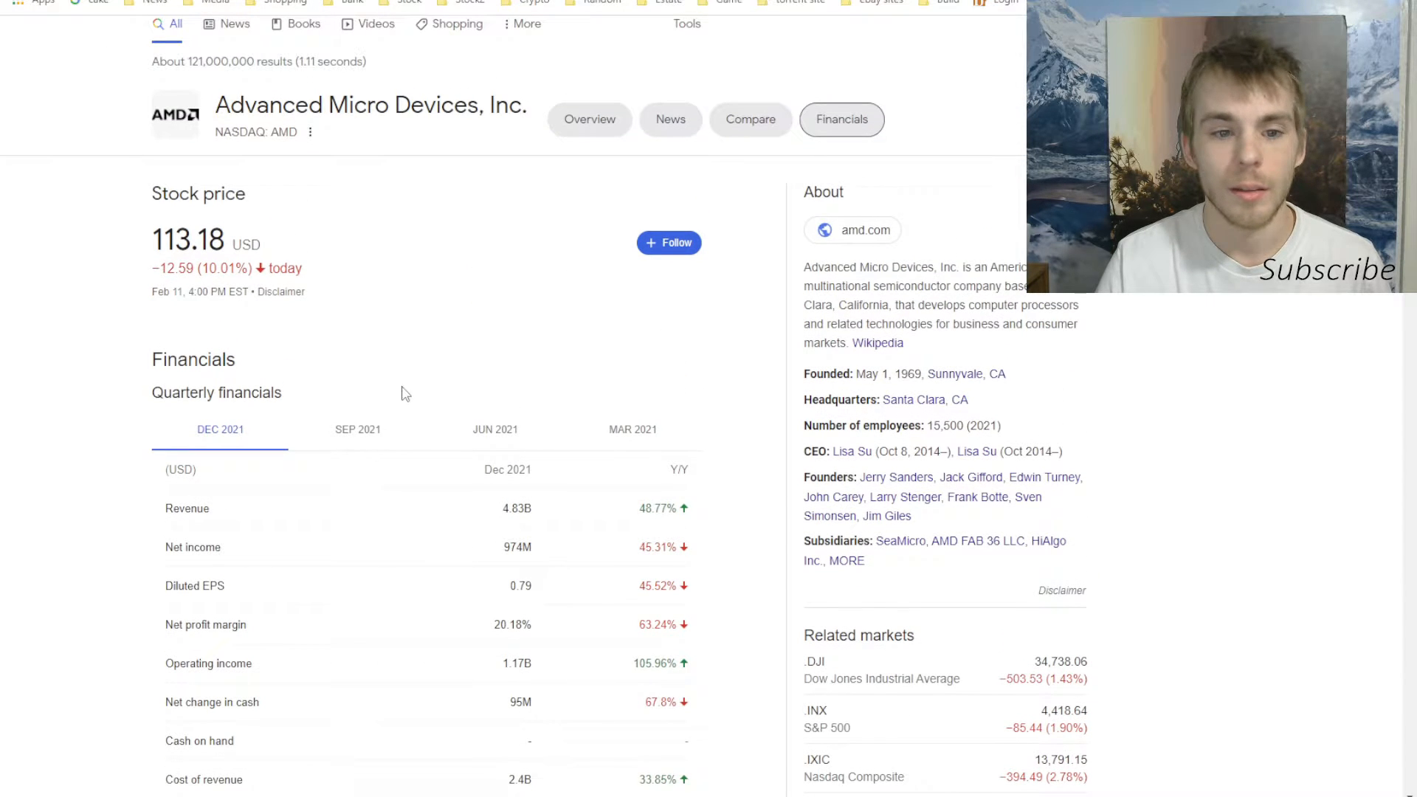
left_click(357, 430)
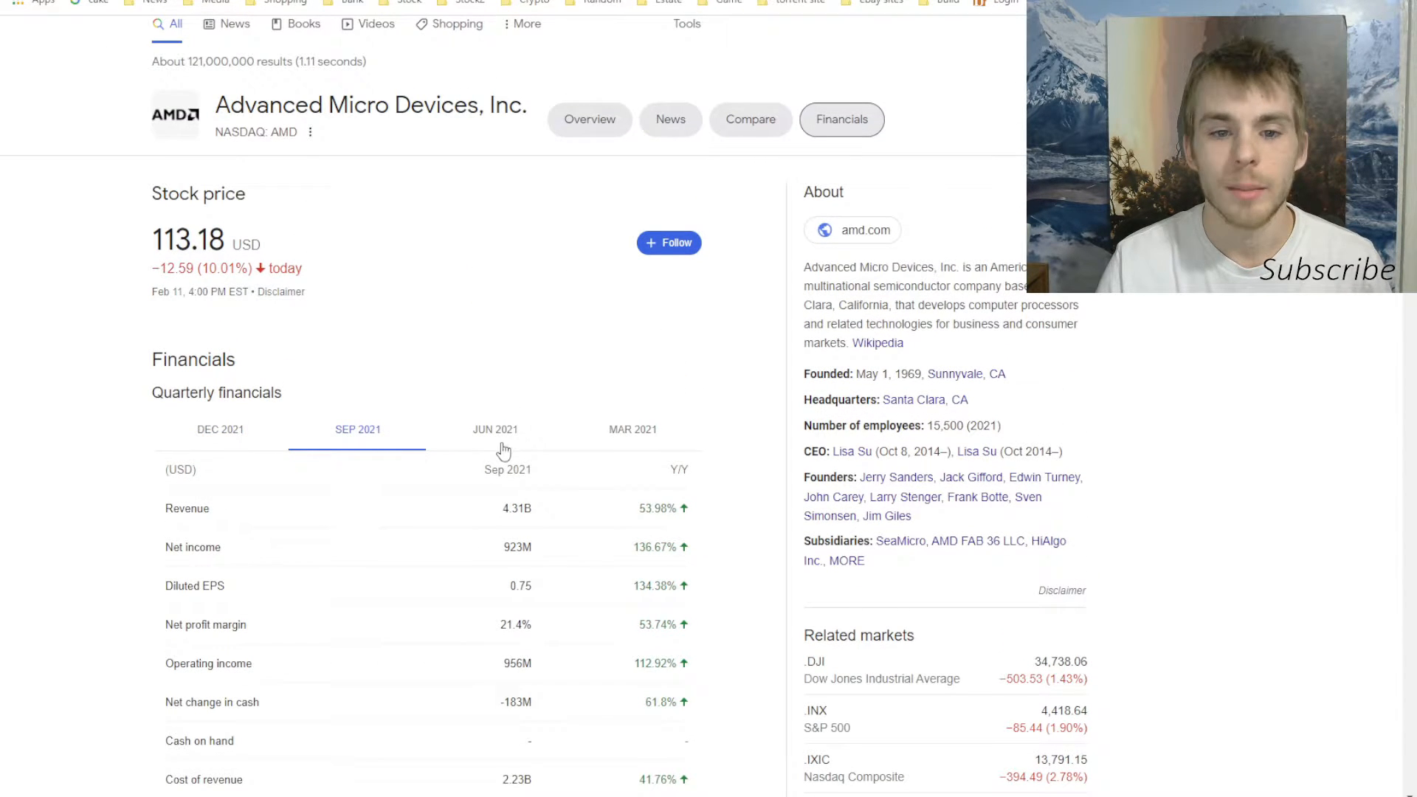
left_click(495, 430)
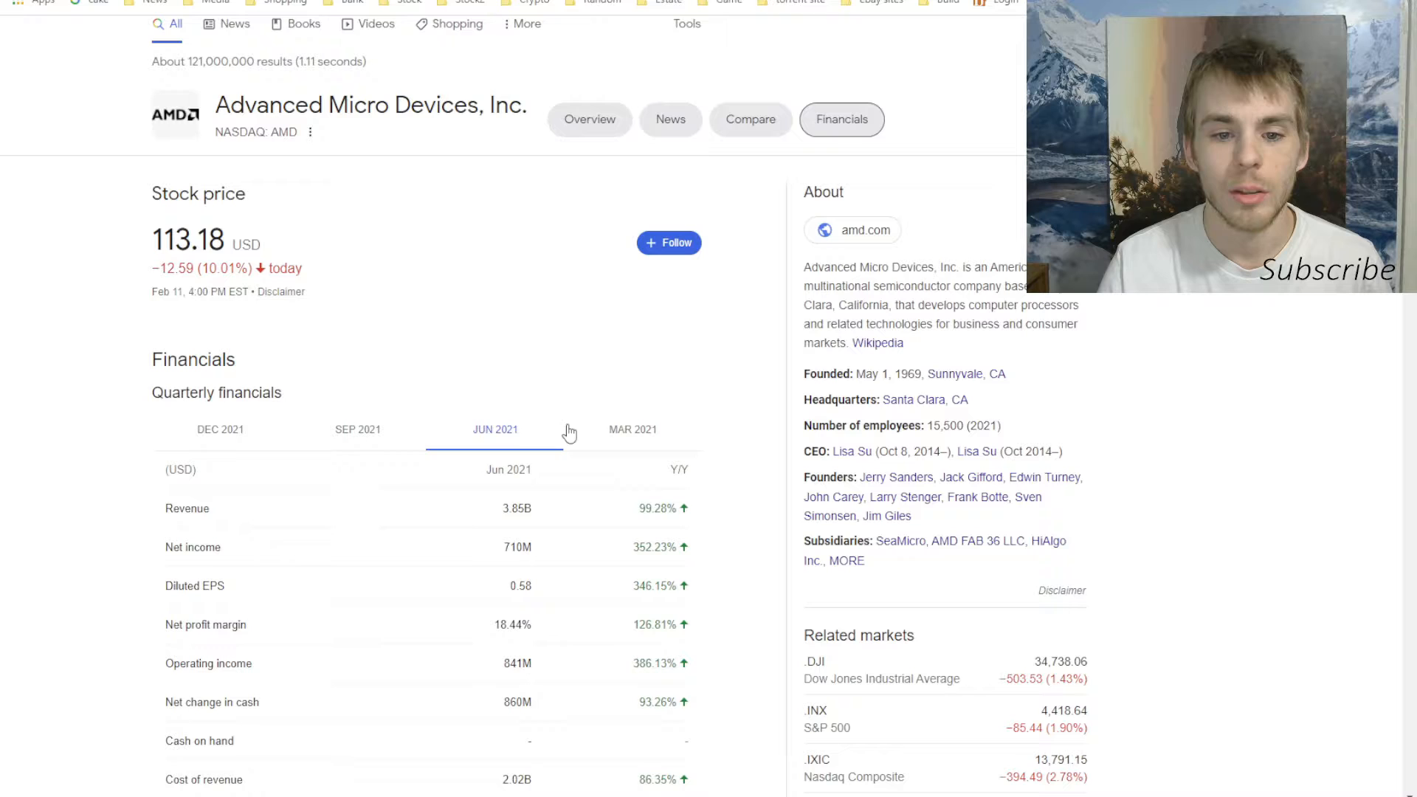
left_click(632, 430)
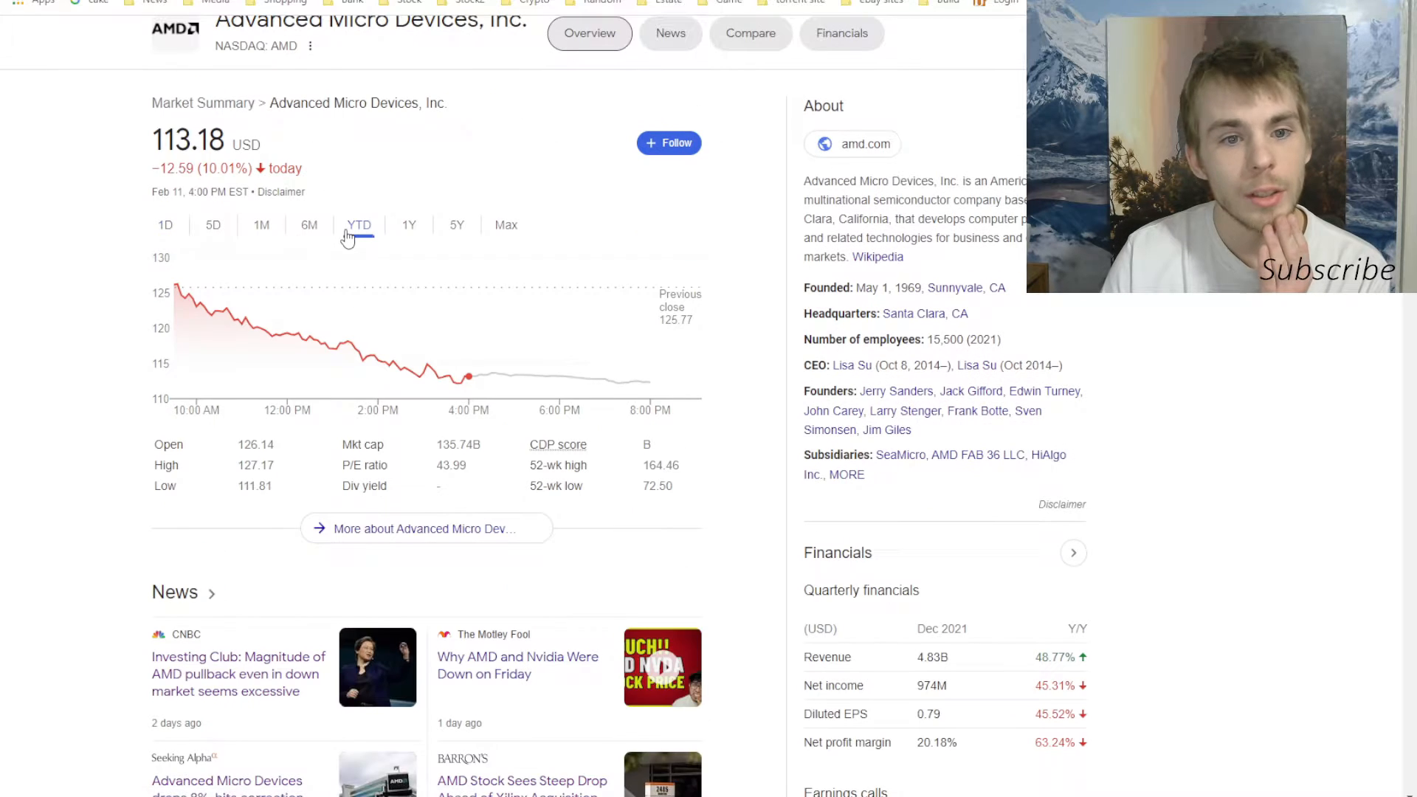
- Chart AMD's stock price YTD and over 6M, then open the Ryzen 6000 release date result
left_click(357, 224)
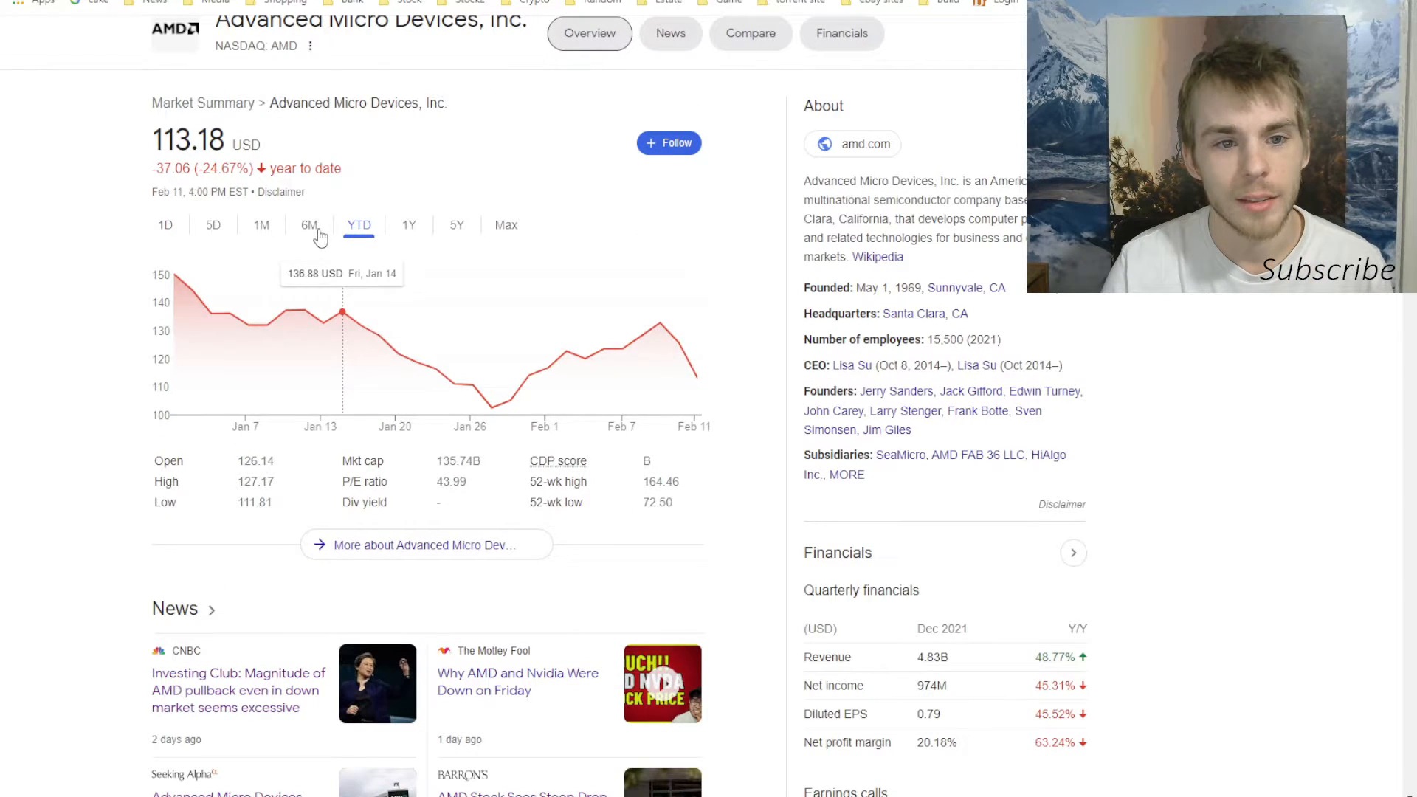
left_click(308, 225)
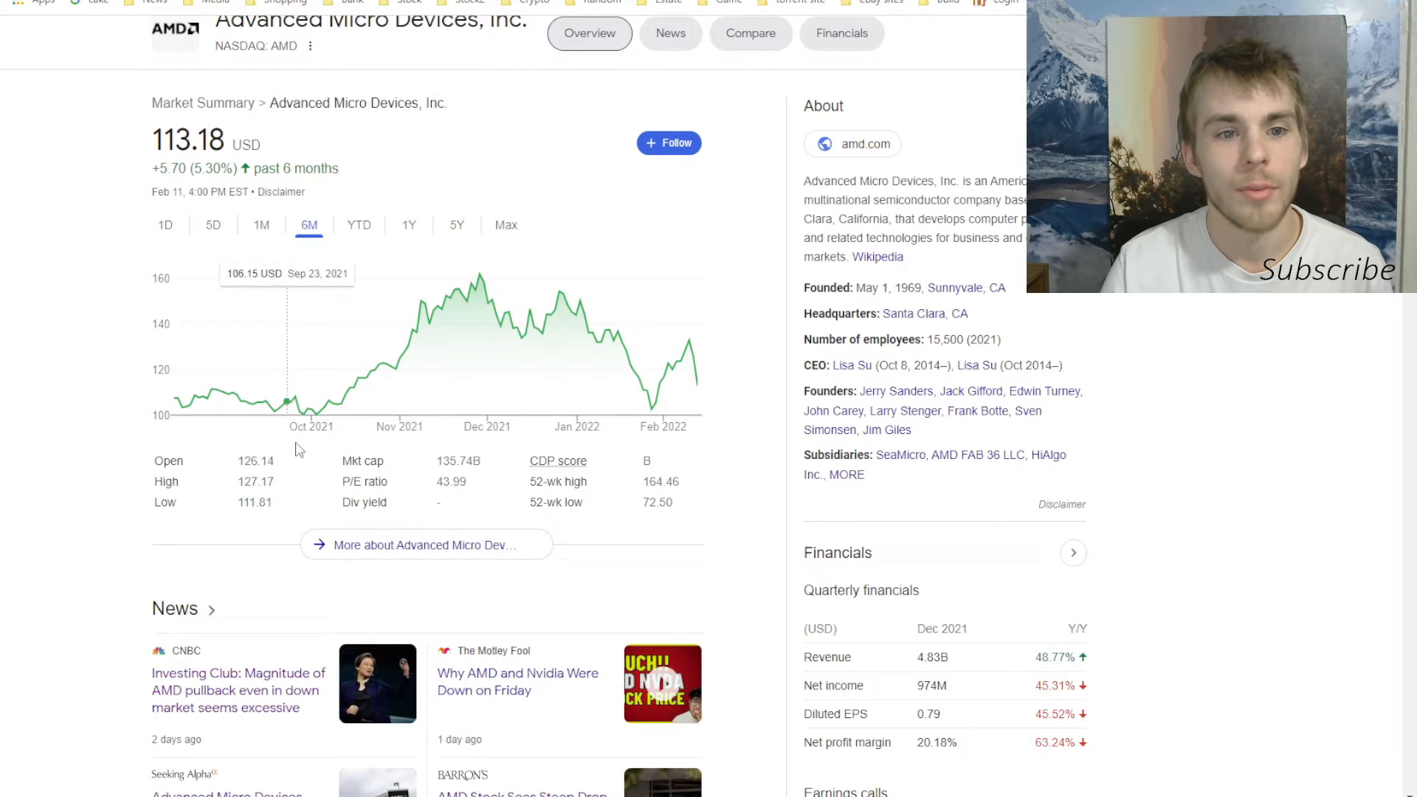
mouse_move(191, 405)
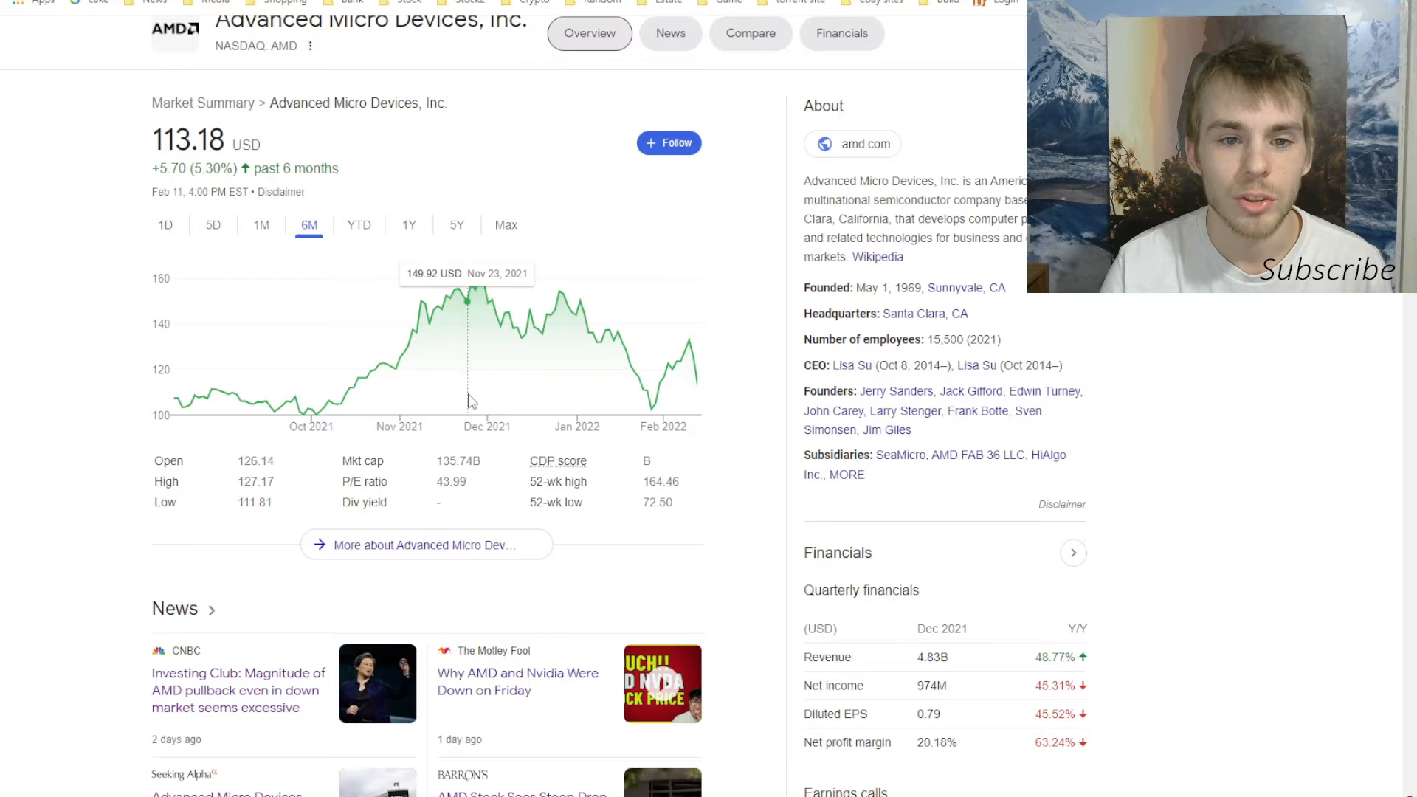
mouse_move(478, 392)
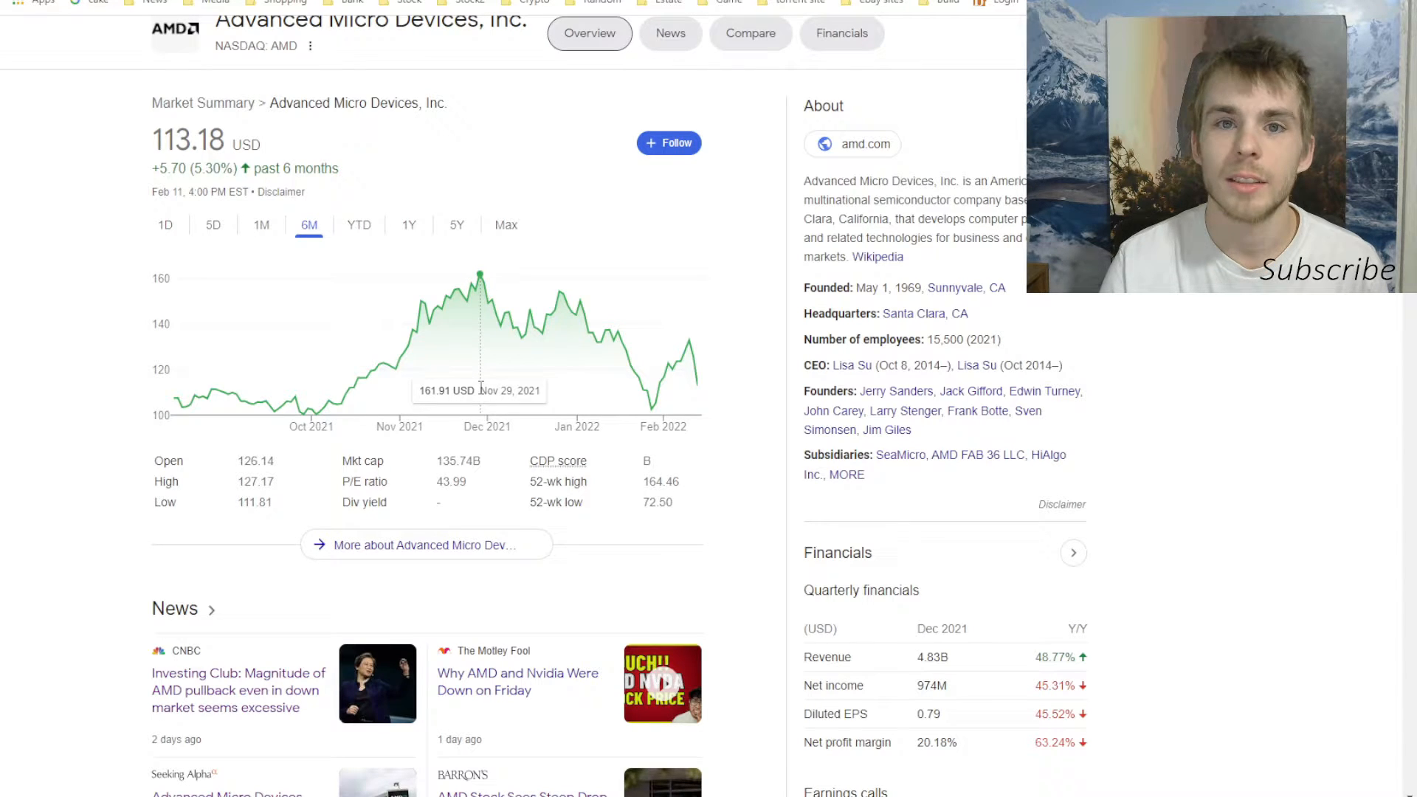
mouse_move(657, 404)
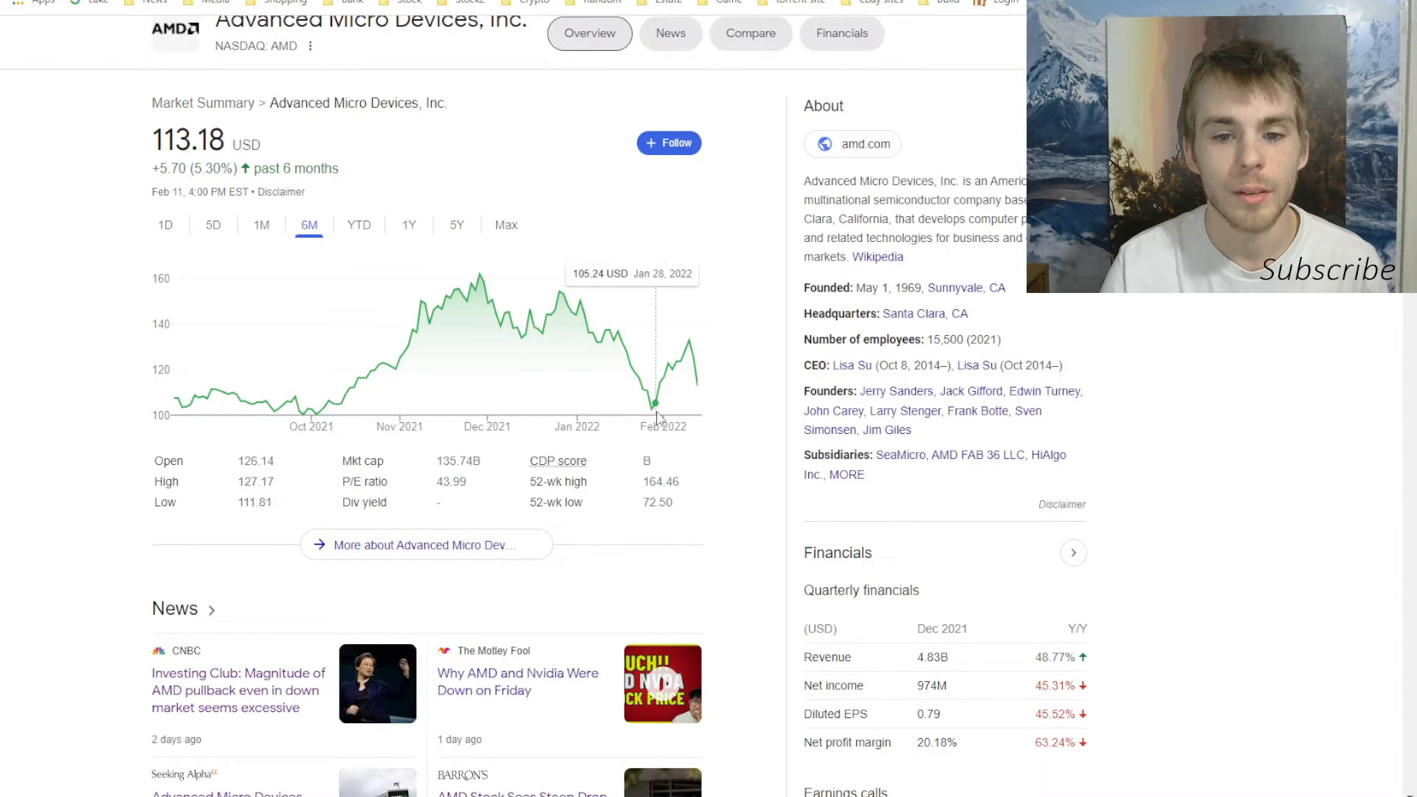
left_click(407, 397)
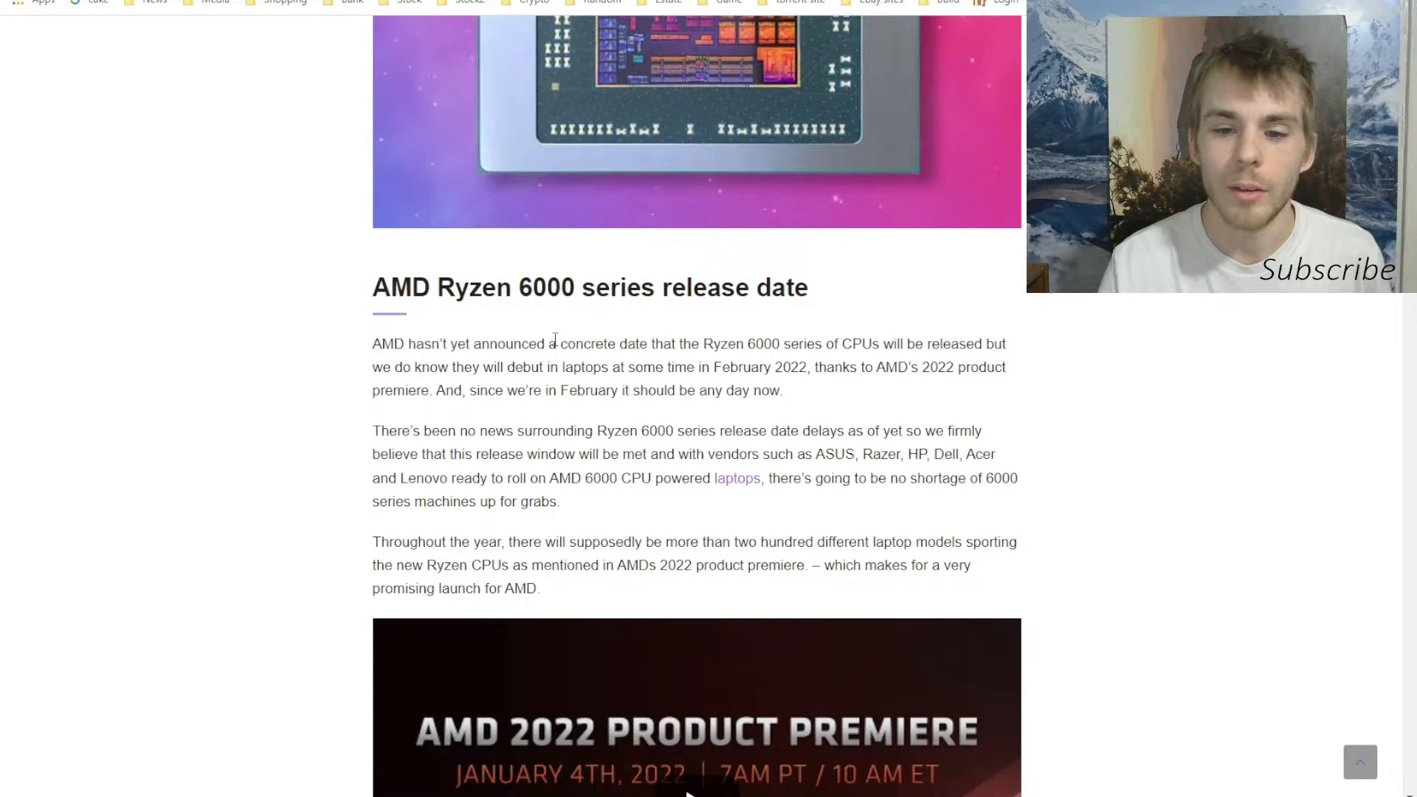
- Scroll through the Ryzen 6000 release date article
scroll("down", 3)
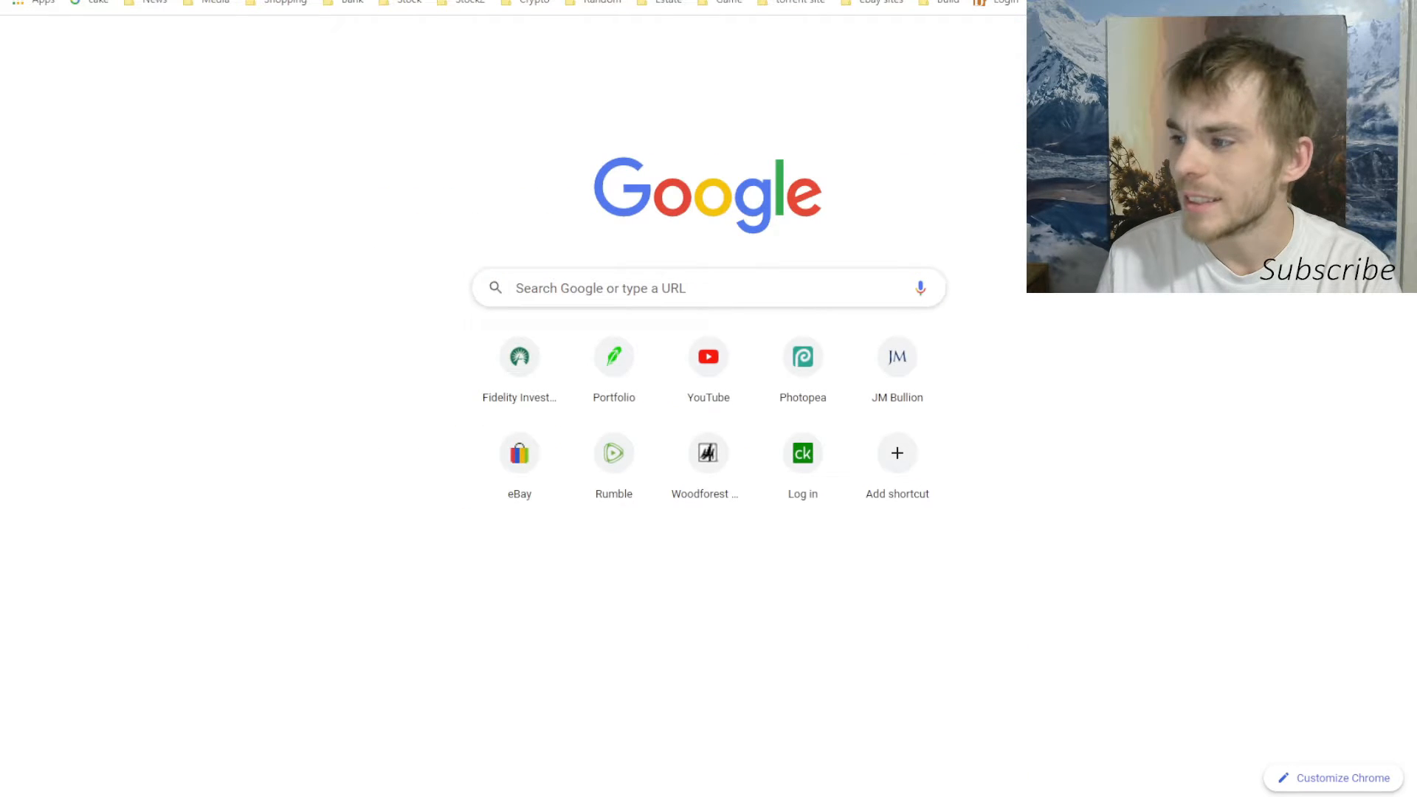
- Search 'ryzen 6000', expand the DDR5 support and 'Is AMD skipping 6000?' answers, then search 'amd fair value'
type("ryzen 6000")
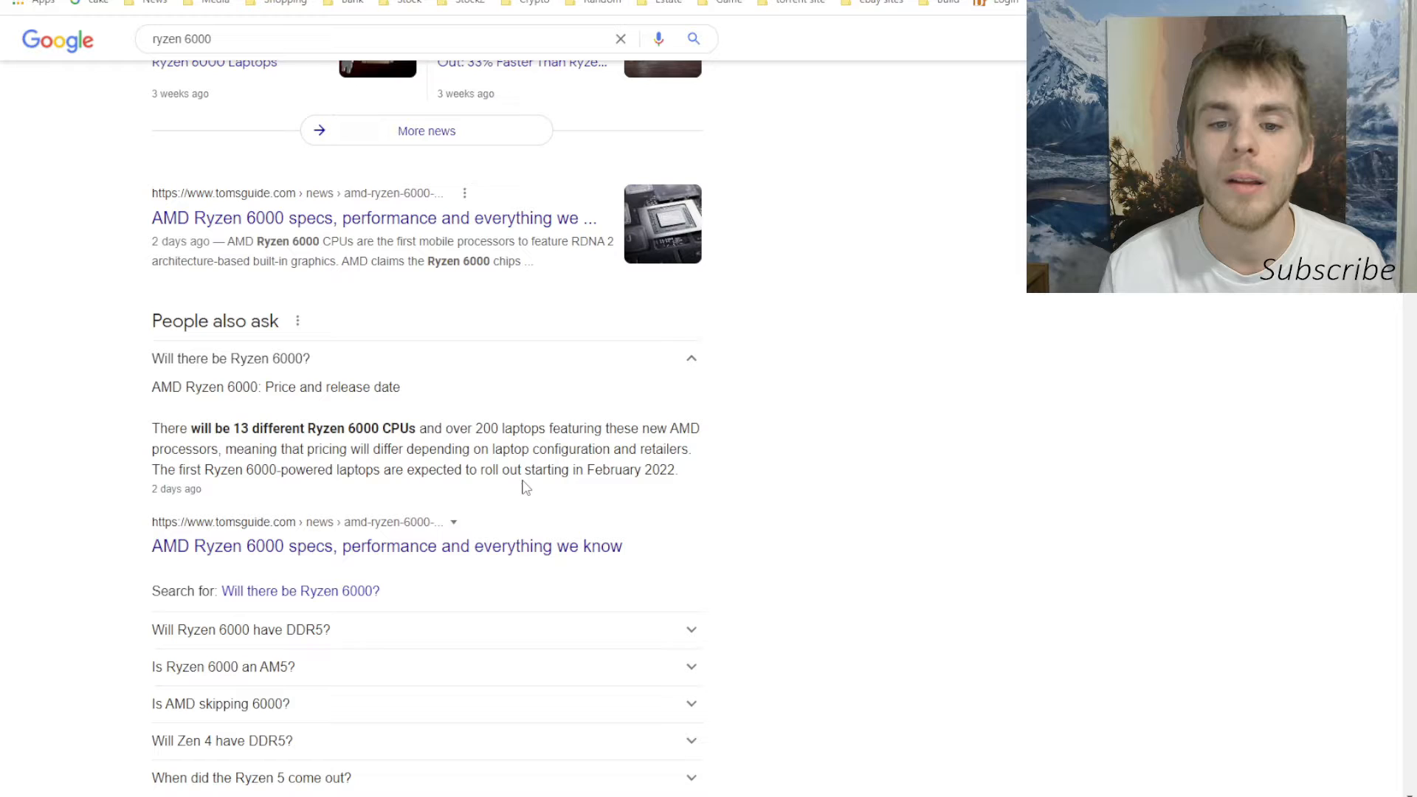
scroll("down", 3)
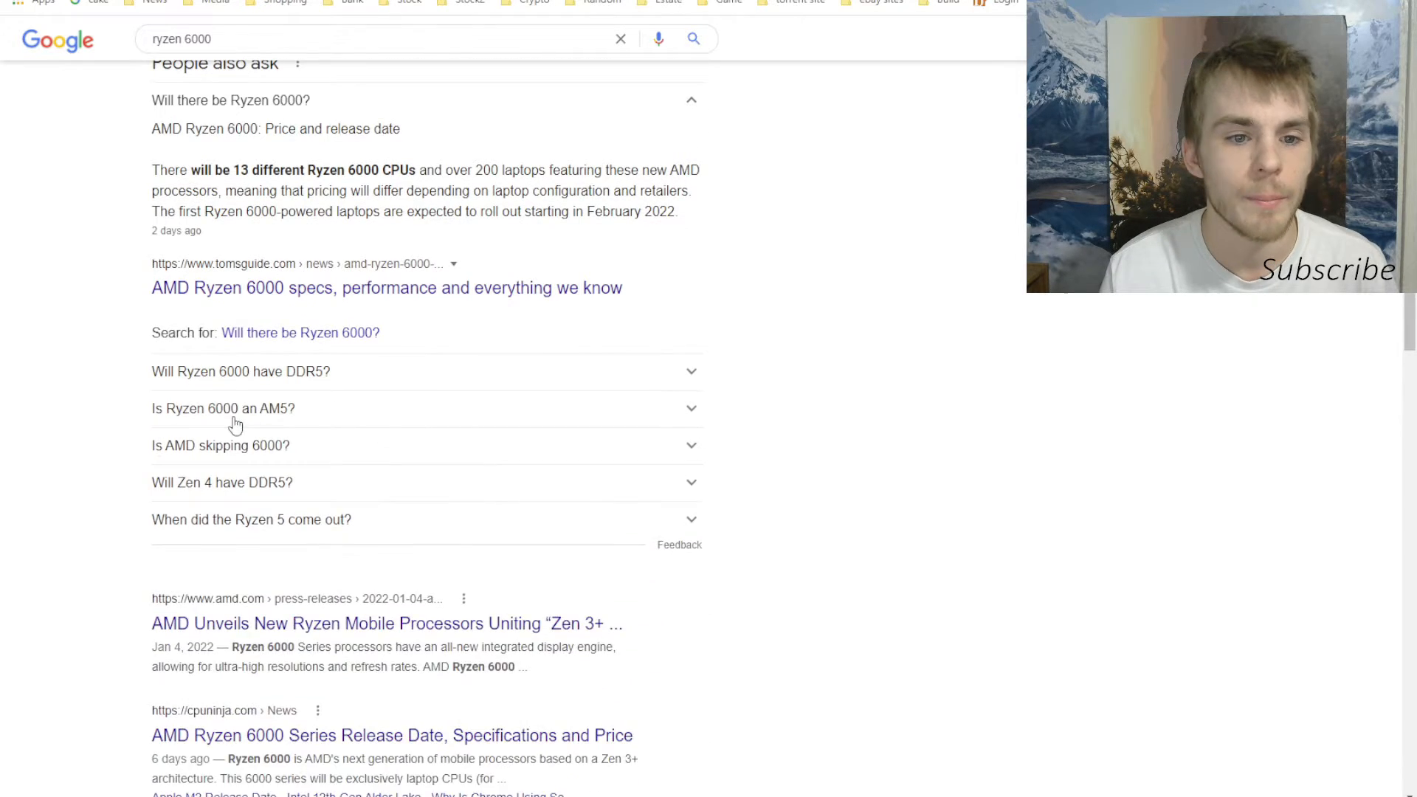
left_click(240, 372)
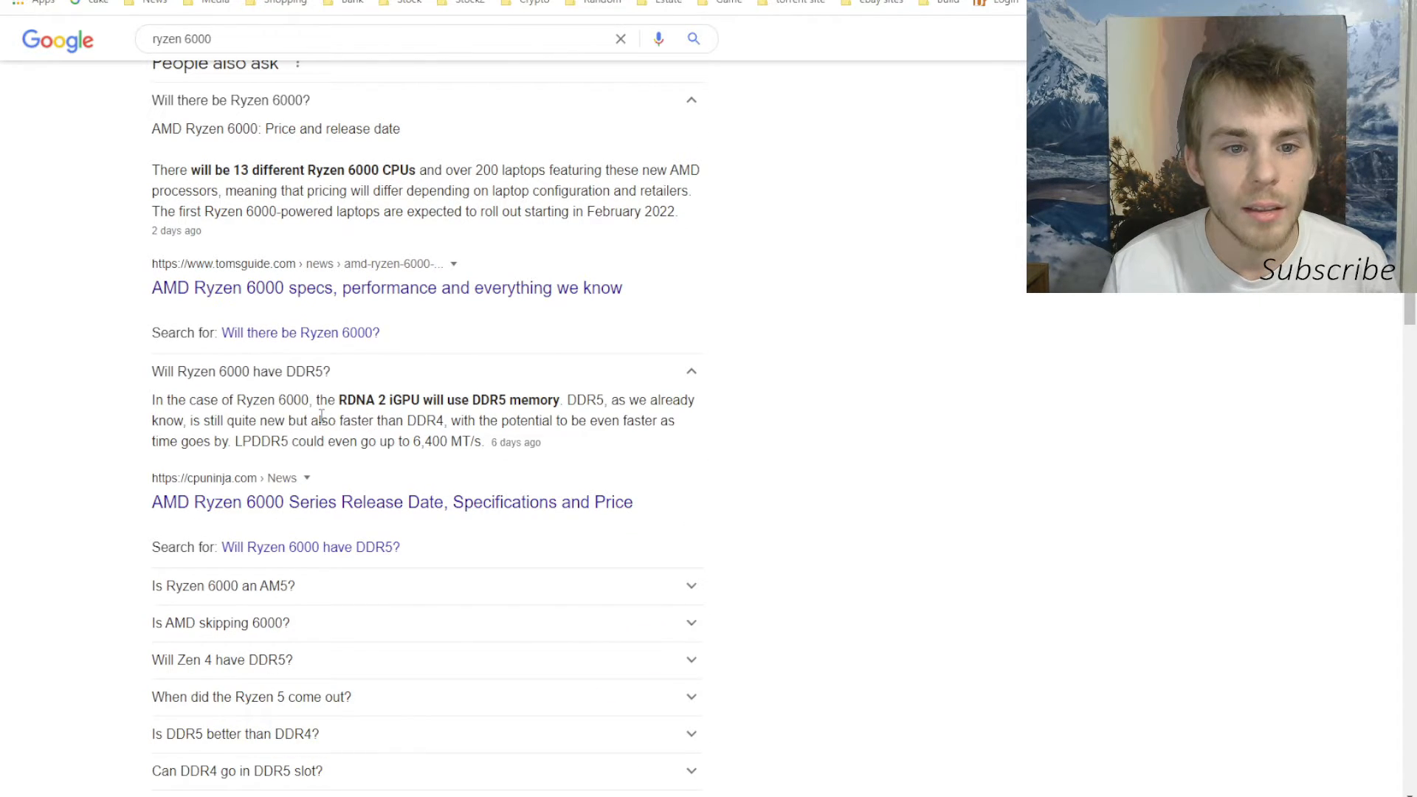
mouse_move(412, 438)
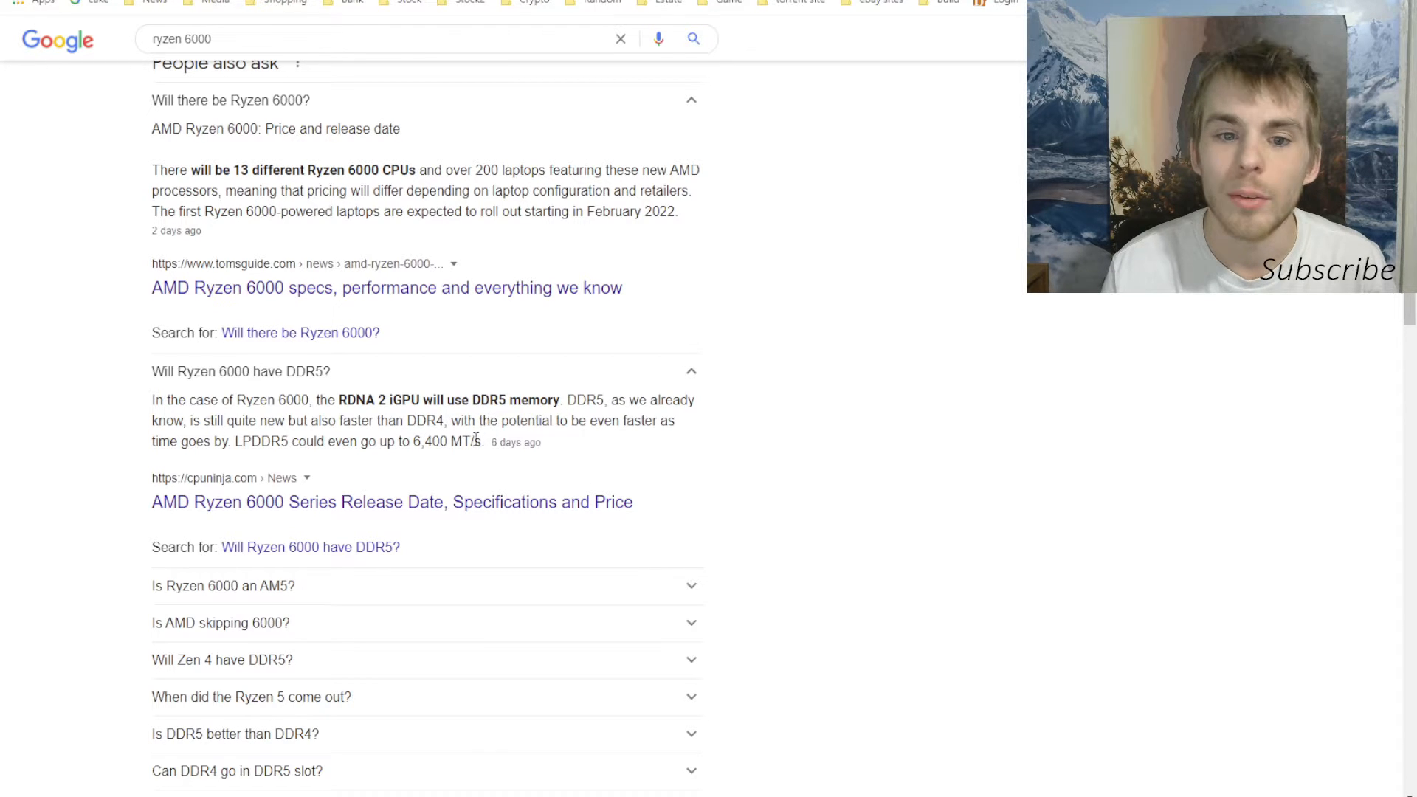
scroll("down", 3)
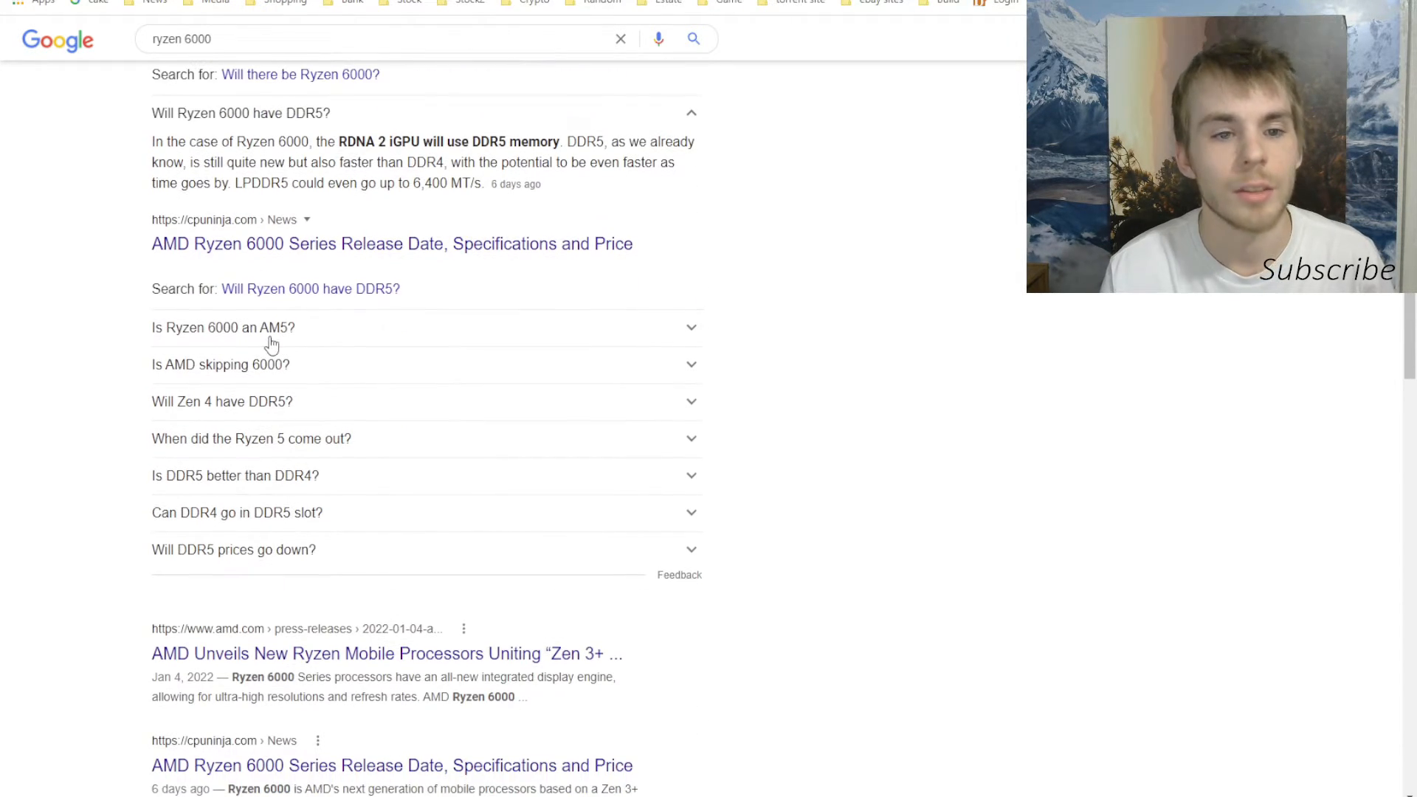
left_click(220, 364)
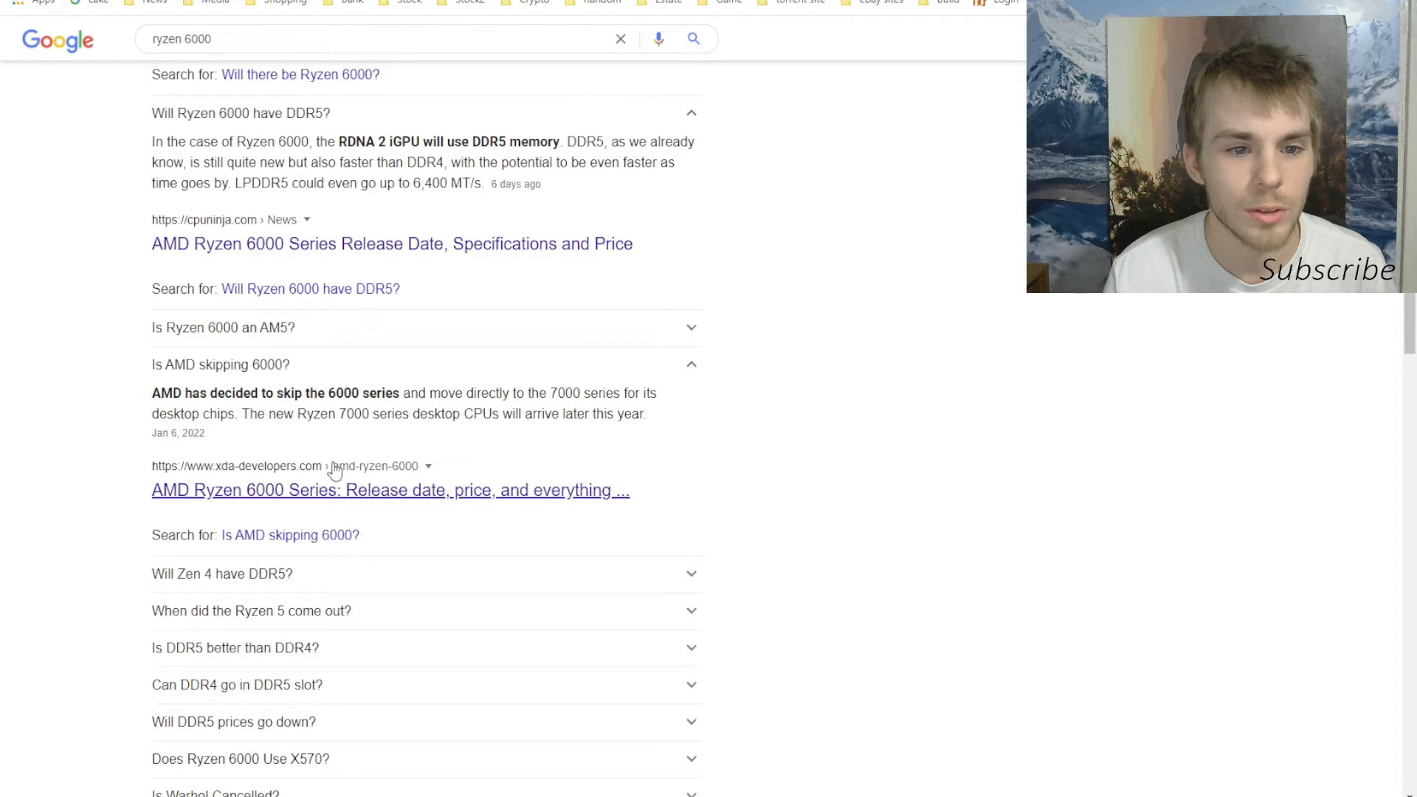
scroll("up", 3)
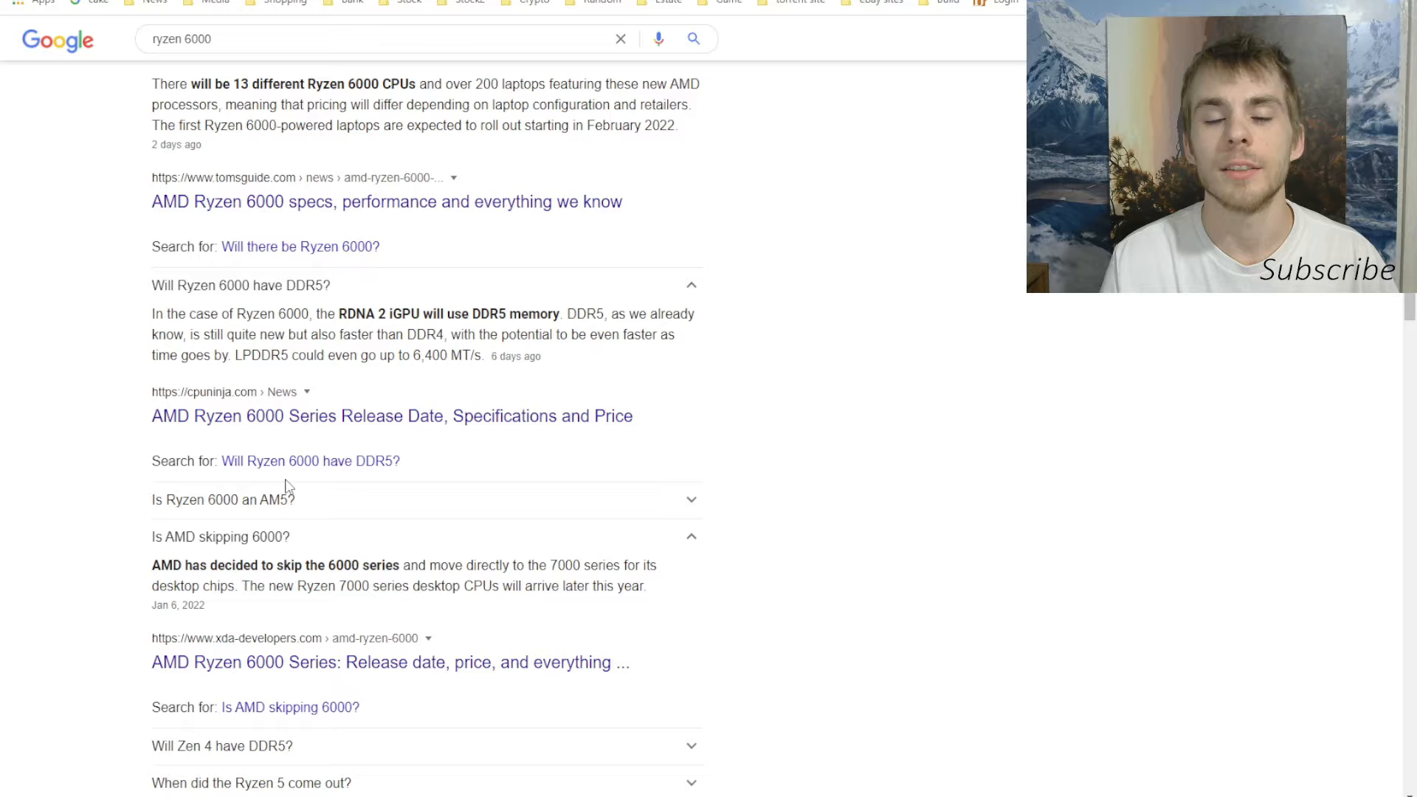
mouse_move(403, 478)
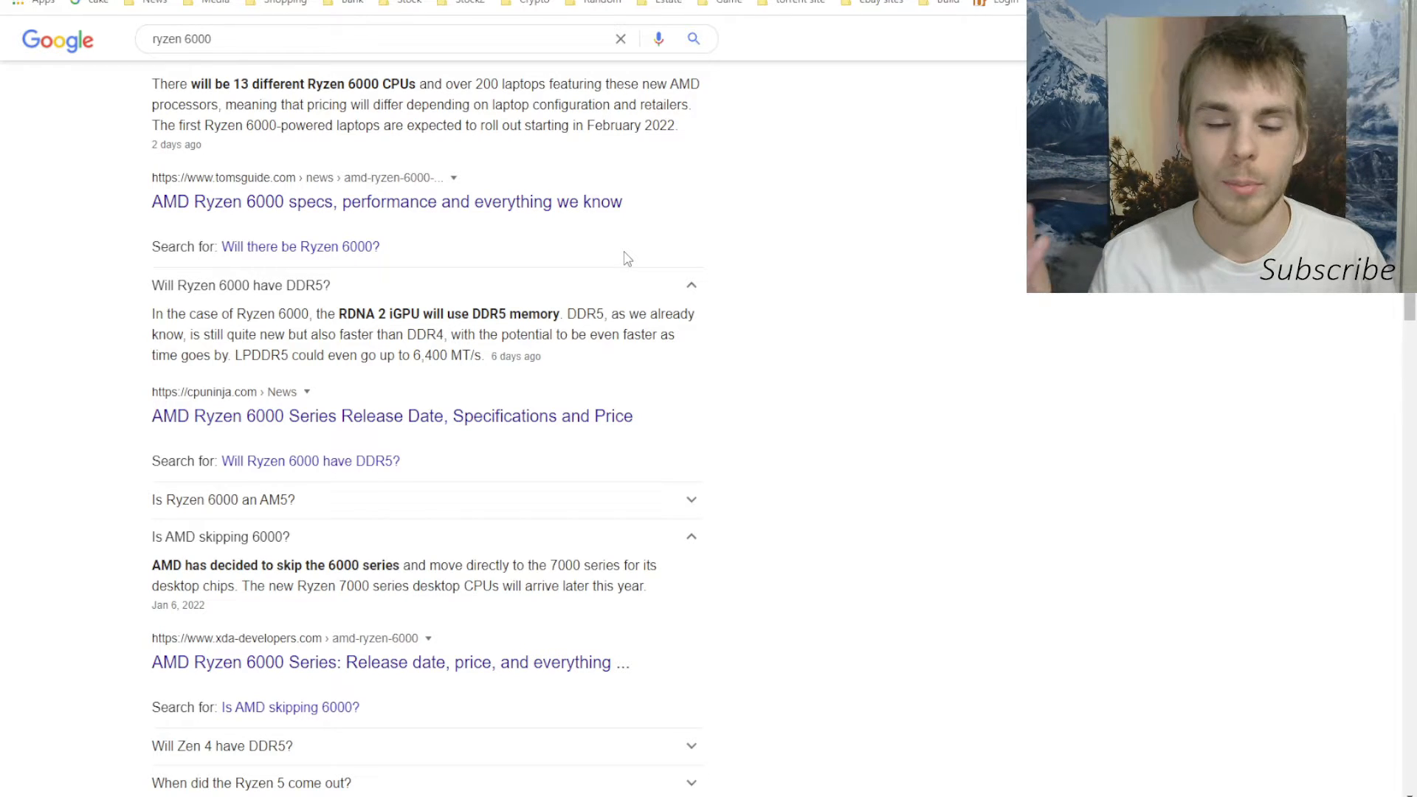
mouse_move(654, 319)
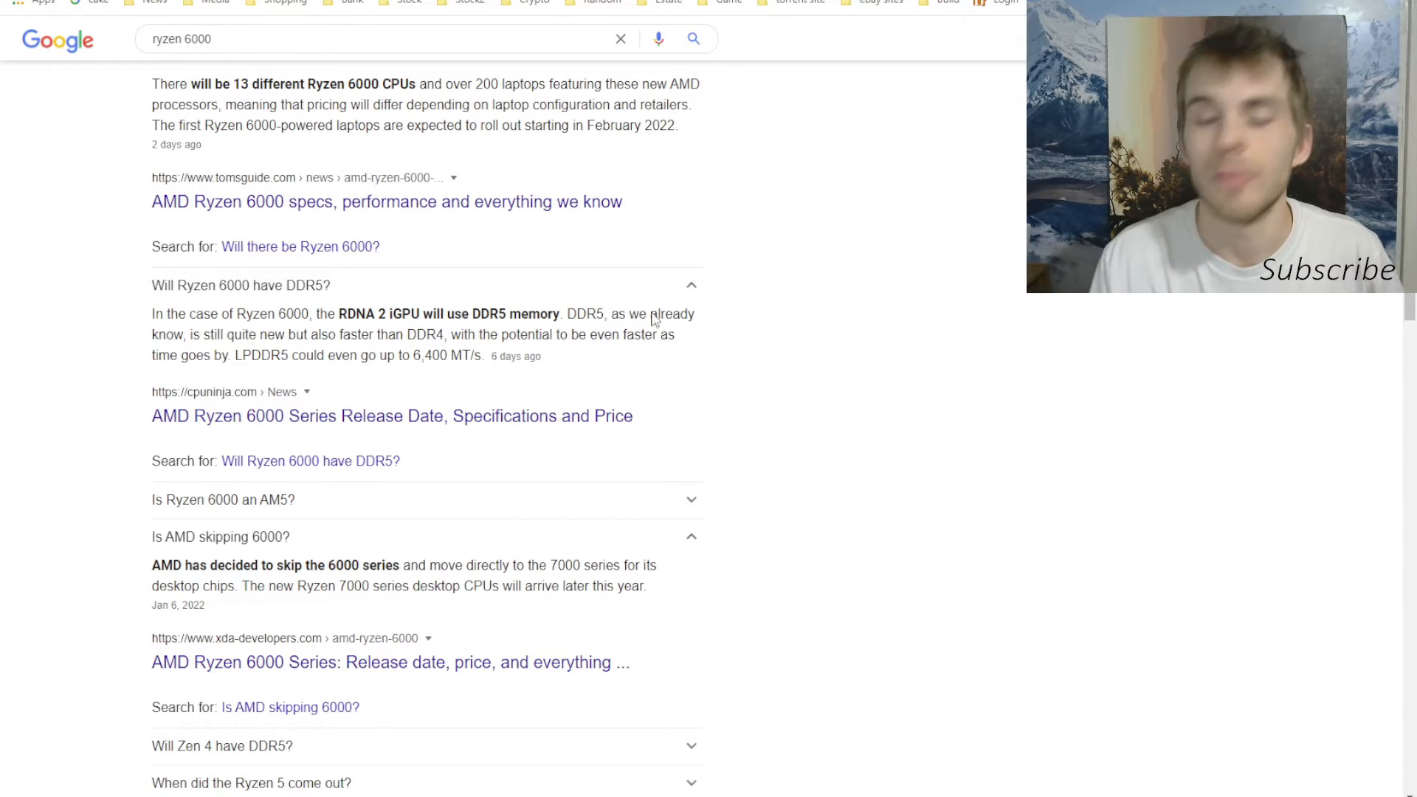
scroll("up", 3)
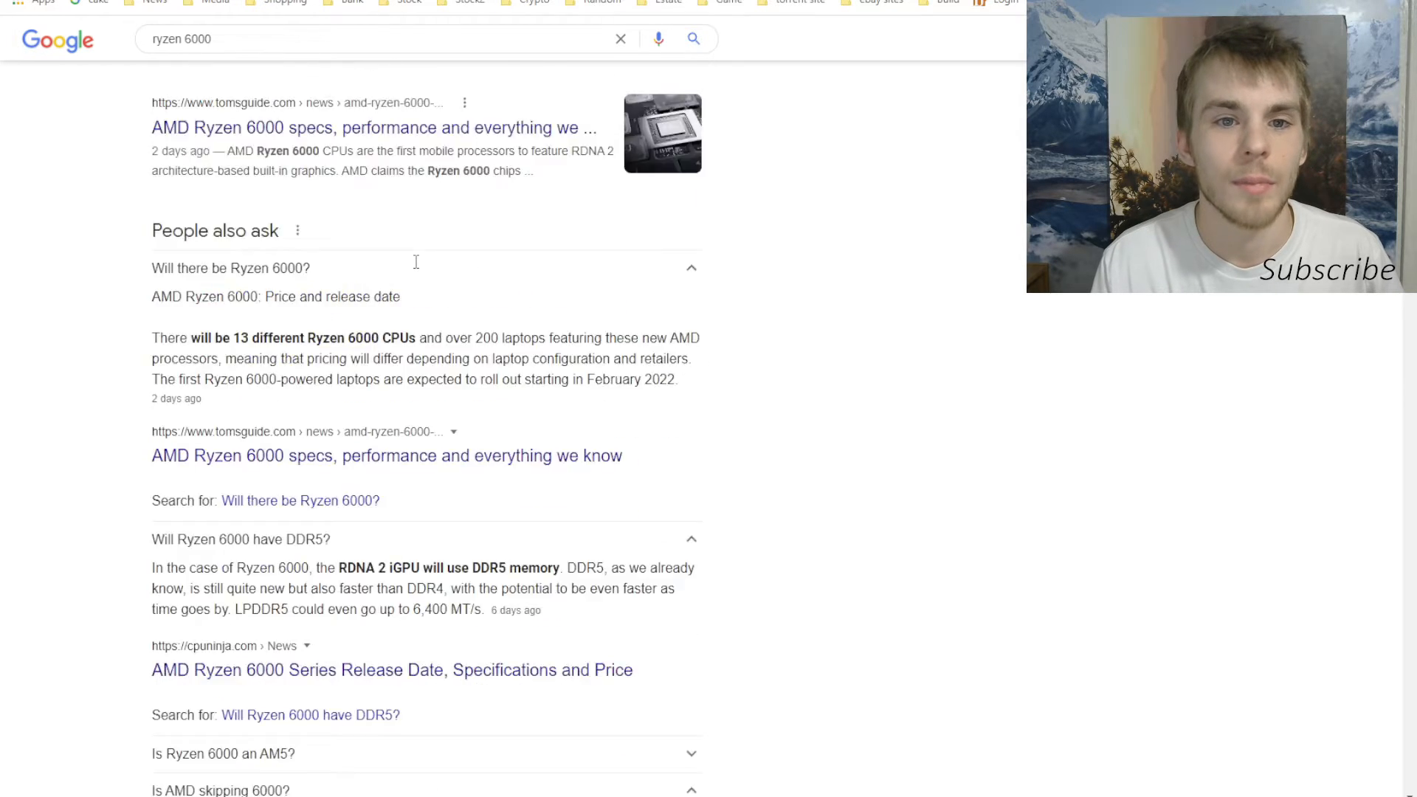
type("amd fair value")
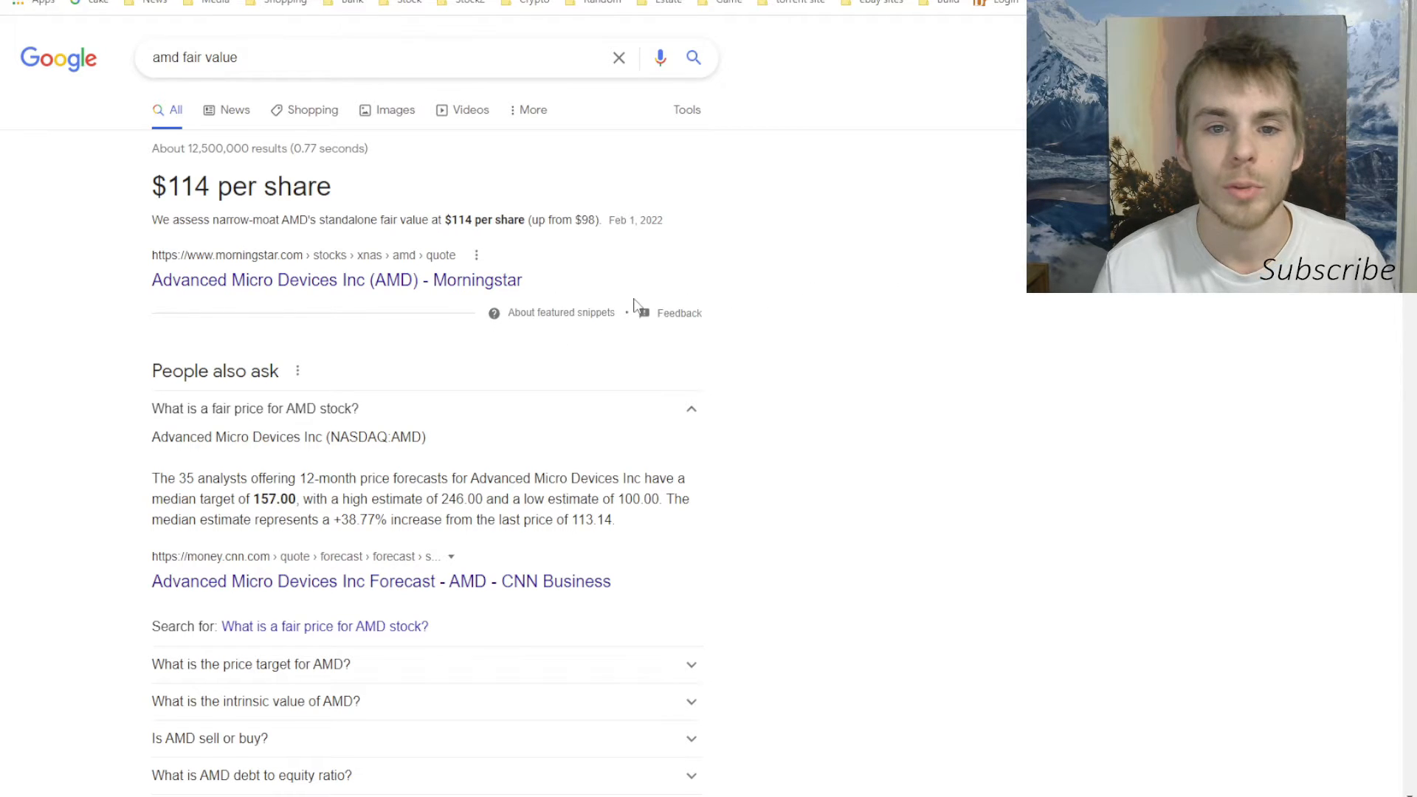
mouse_move(340, 351)
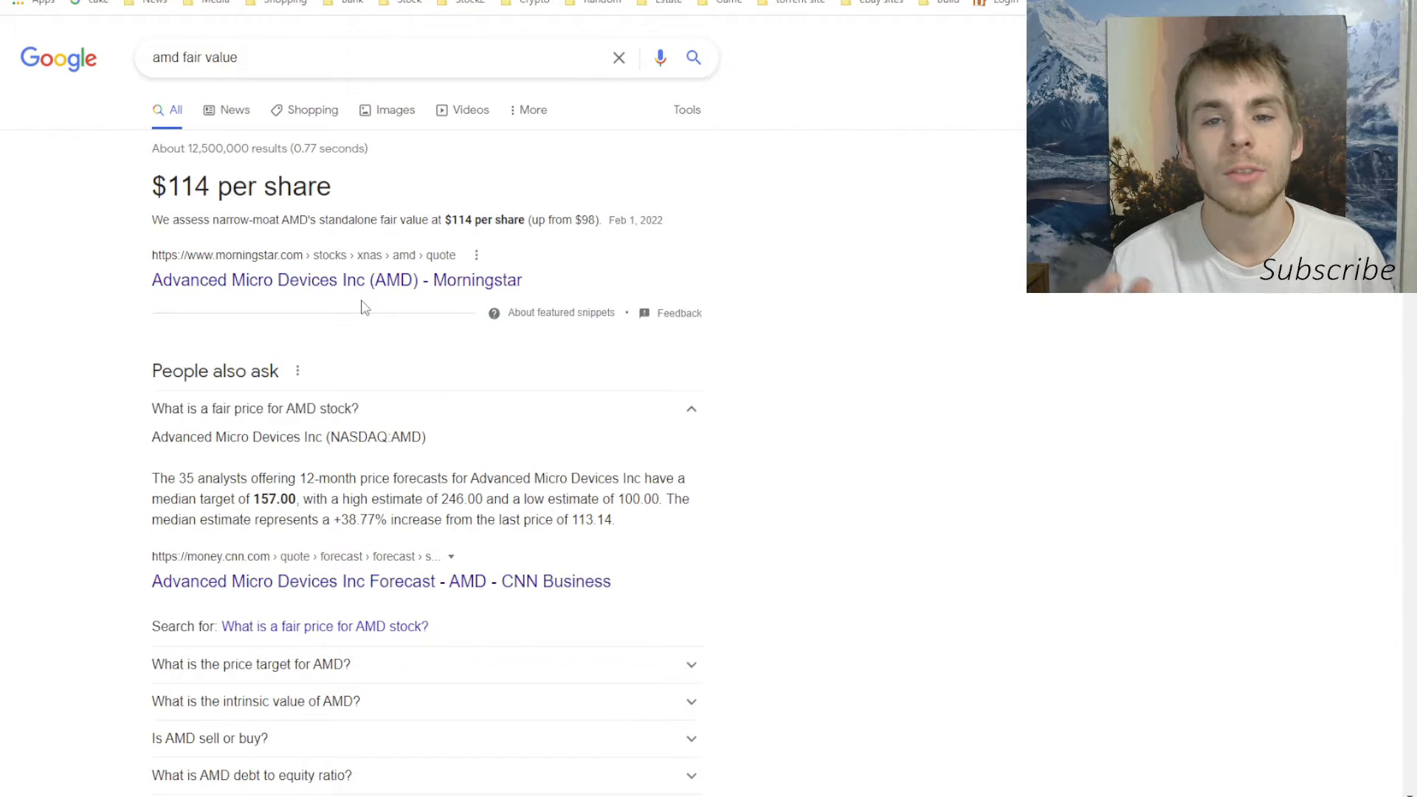
- Open the CNN Business AMD forecast result from the 'amd fair value' search
left_click(381, 582)
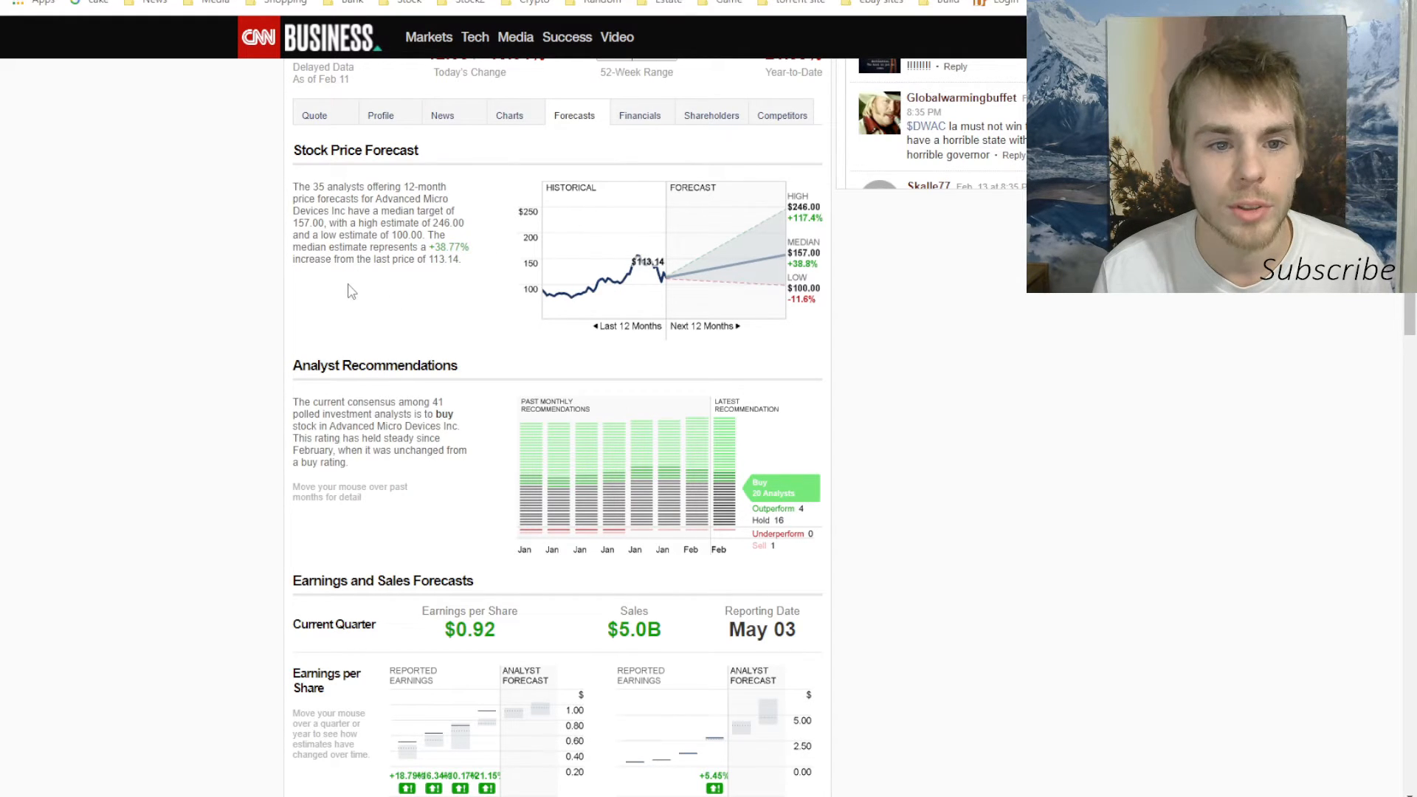
mouse_move(310, 306)
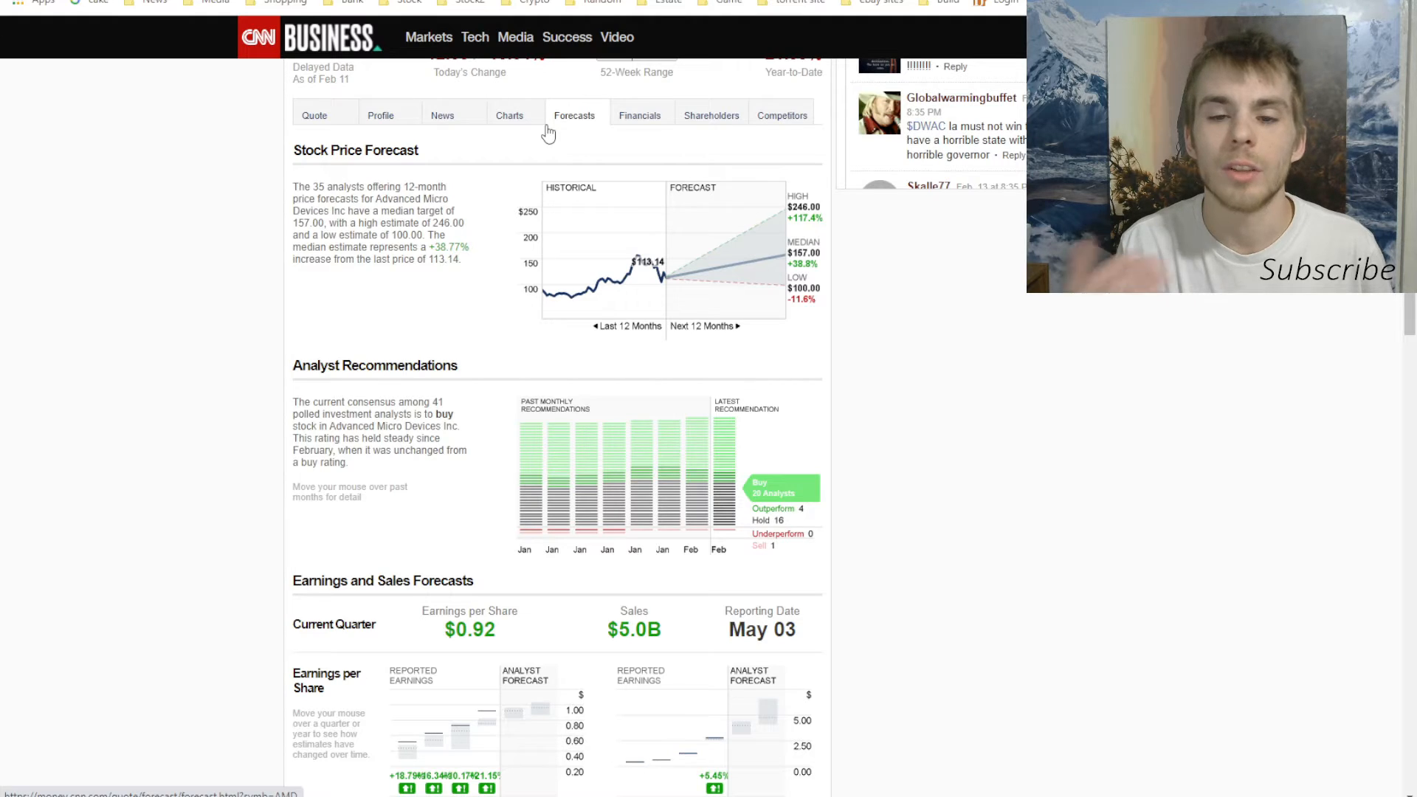
mouse_move(644, 290)
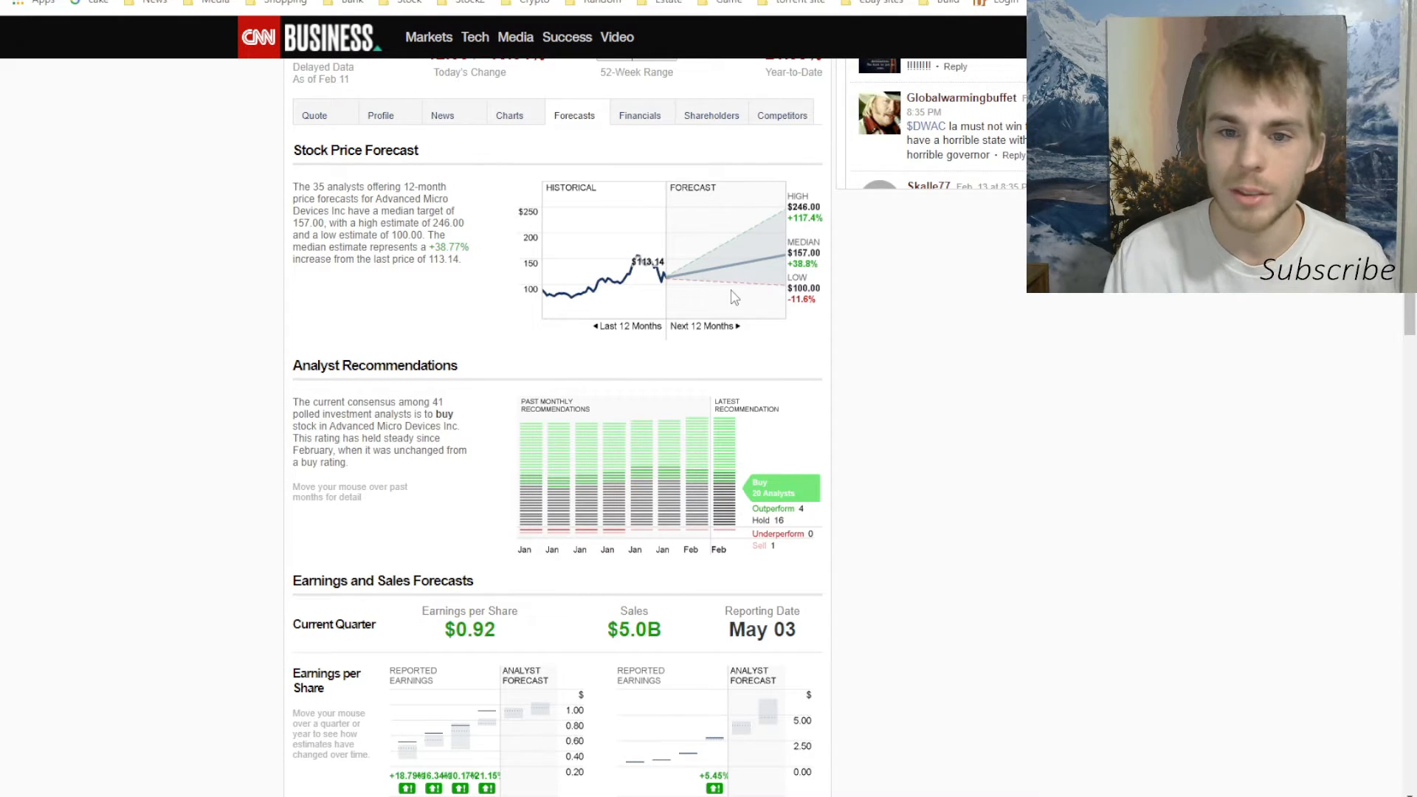
mouse_move(493, 232)
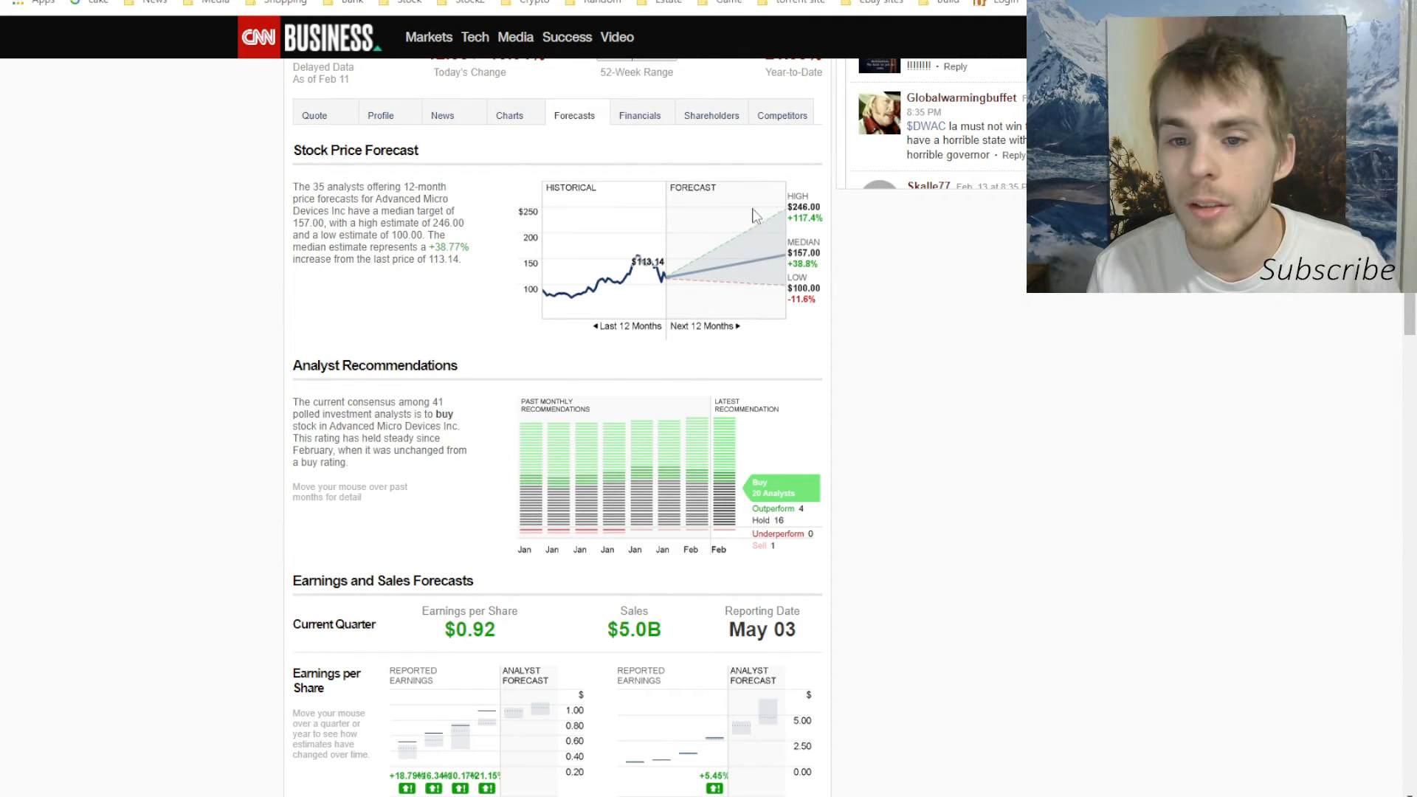
mouse_move(609, 165)
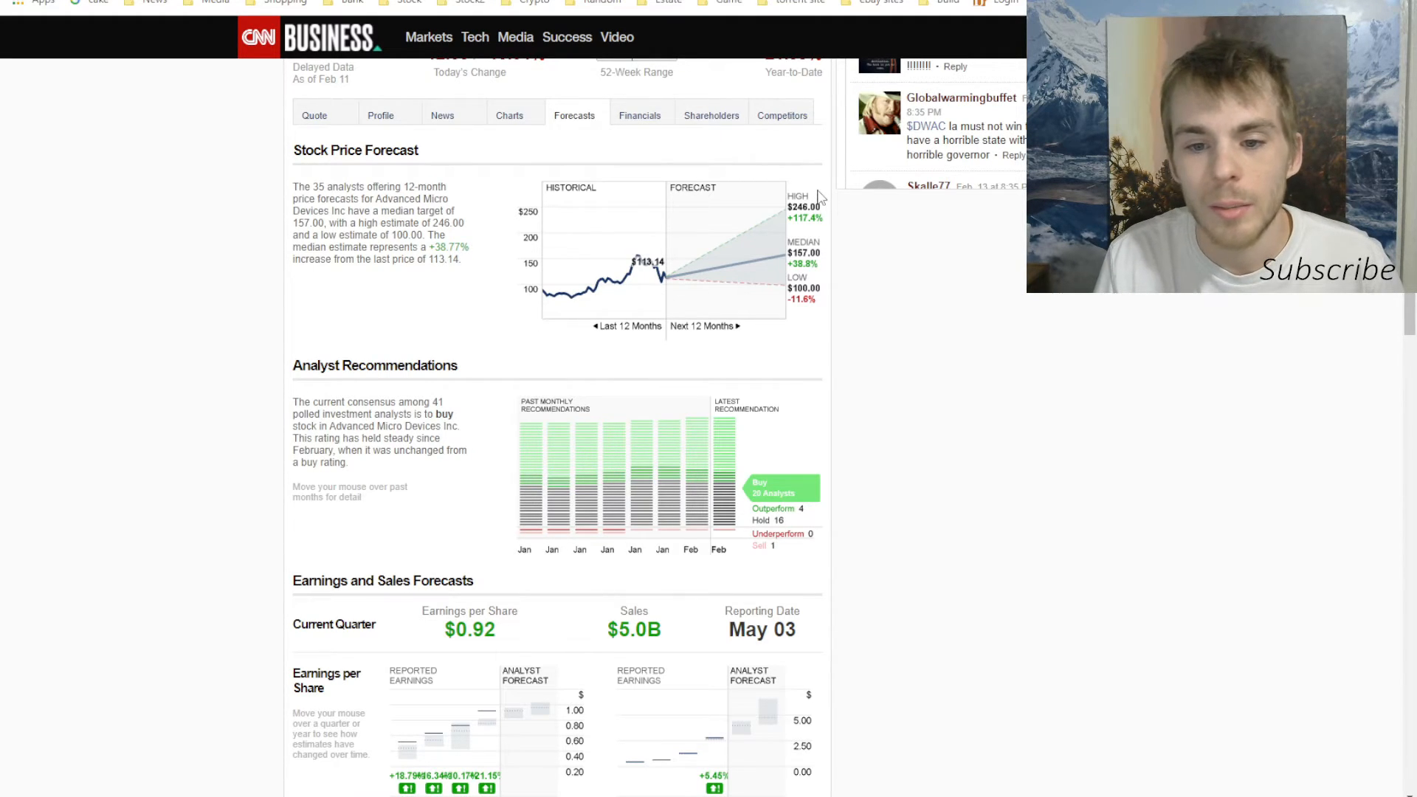
- Scroll through CNN Business's AMD price forecast and analyst recommendations
scroll("down", 3)
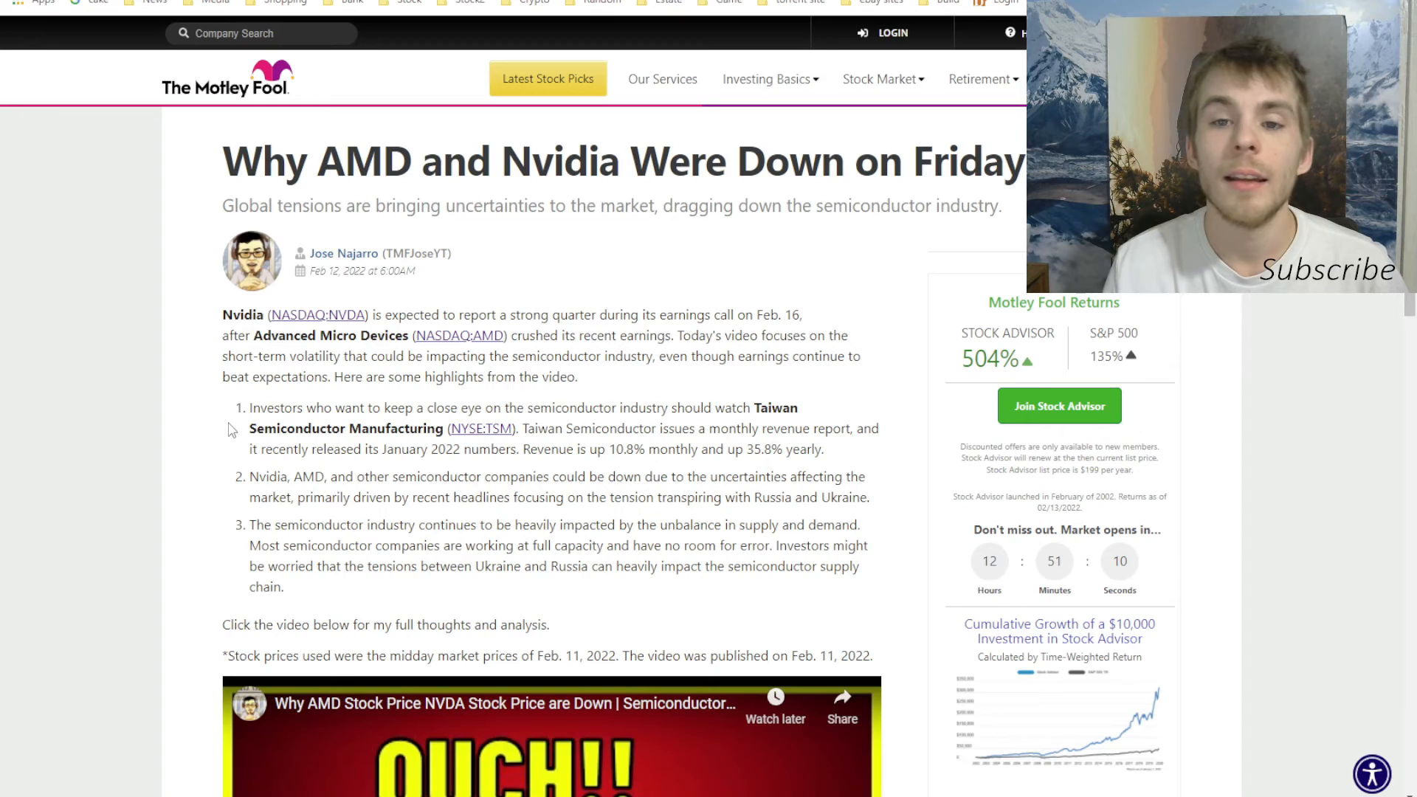
mouse_move(850, 243)
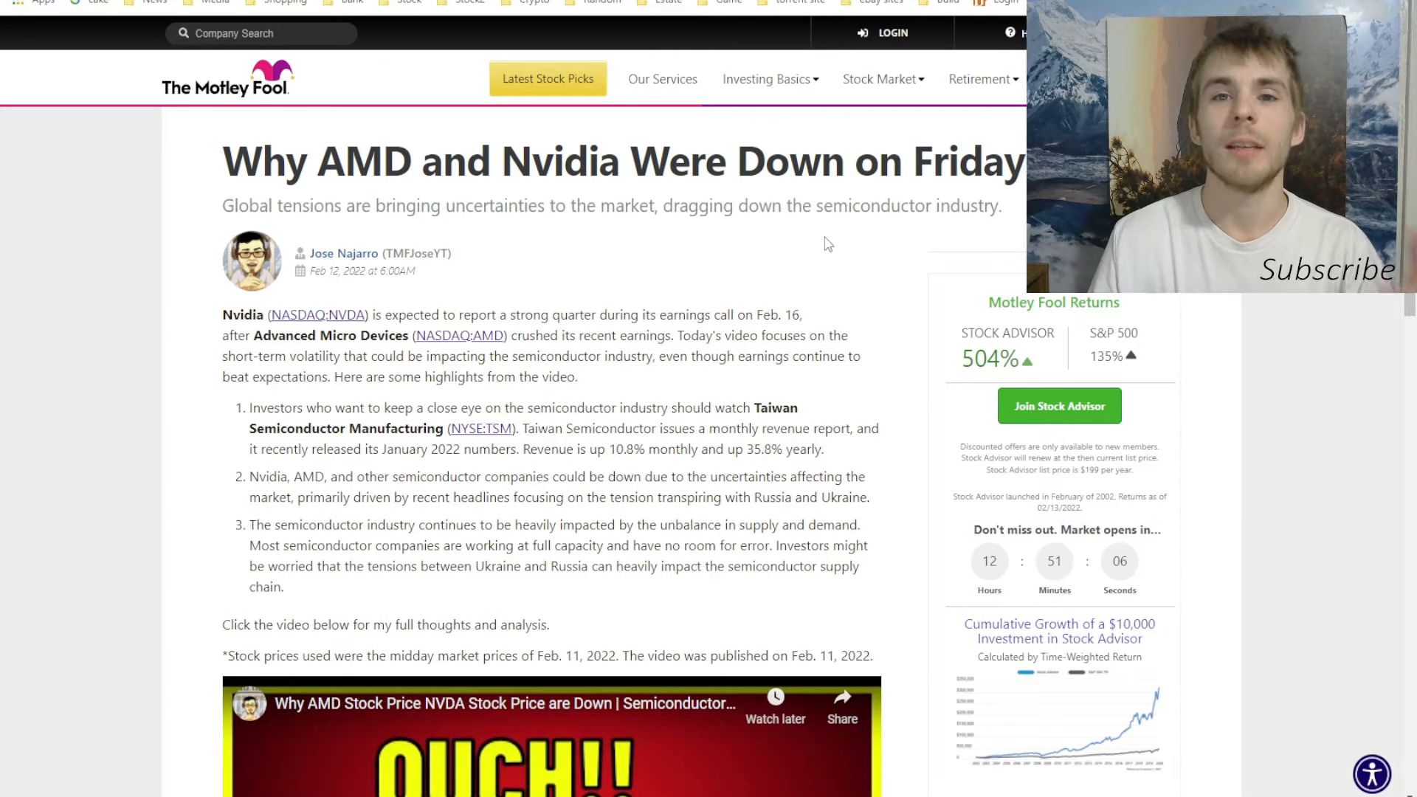
mouse_move(713, 239)
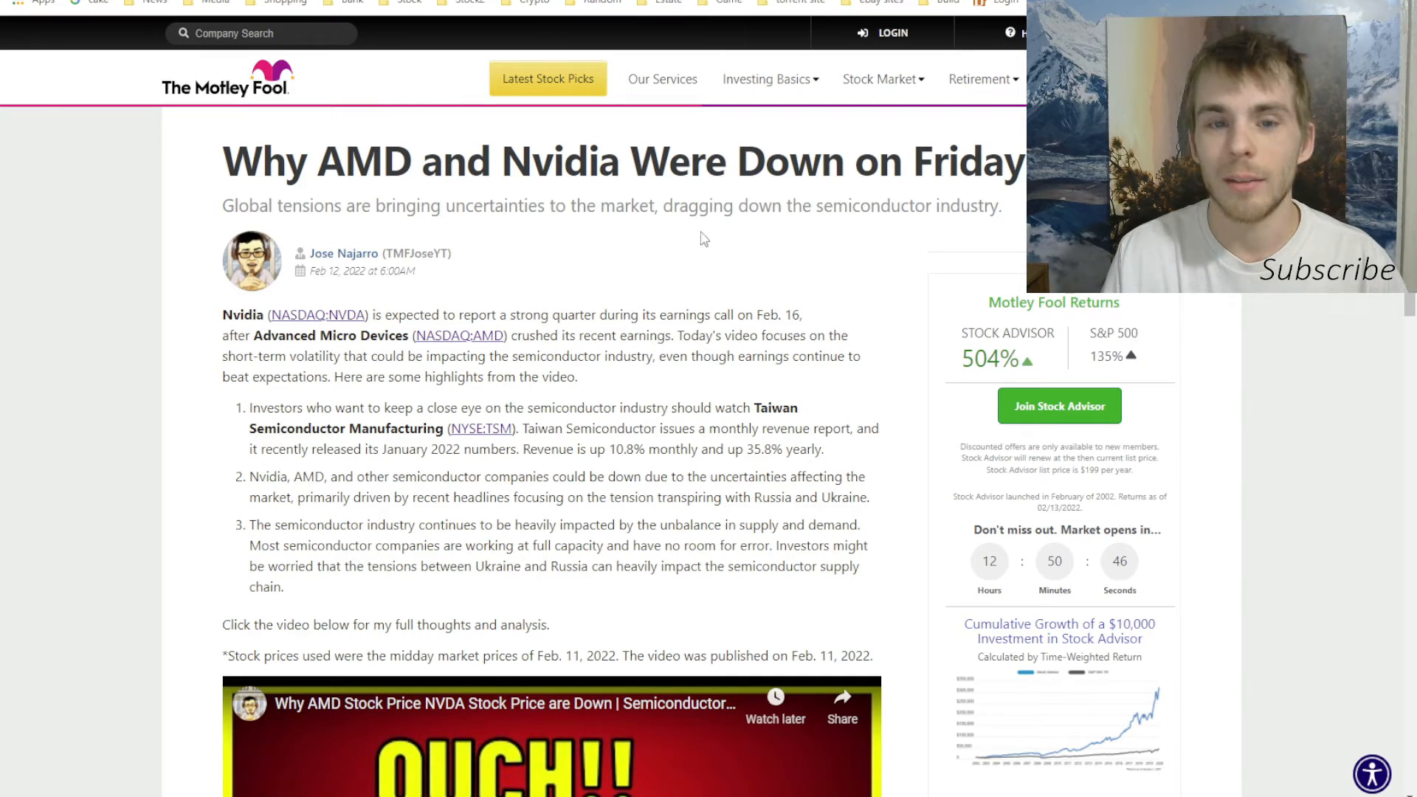
- Scroll the Motley Fool article down to the embedded AMD/NVDA video and back toward the top
scroll("down", 3)
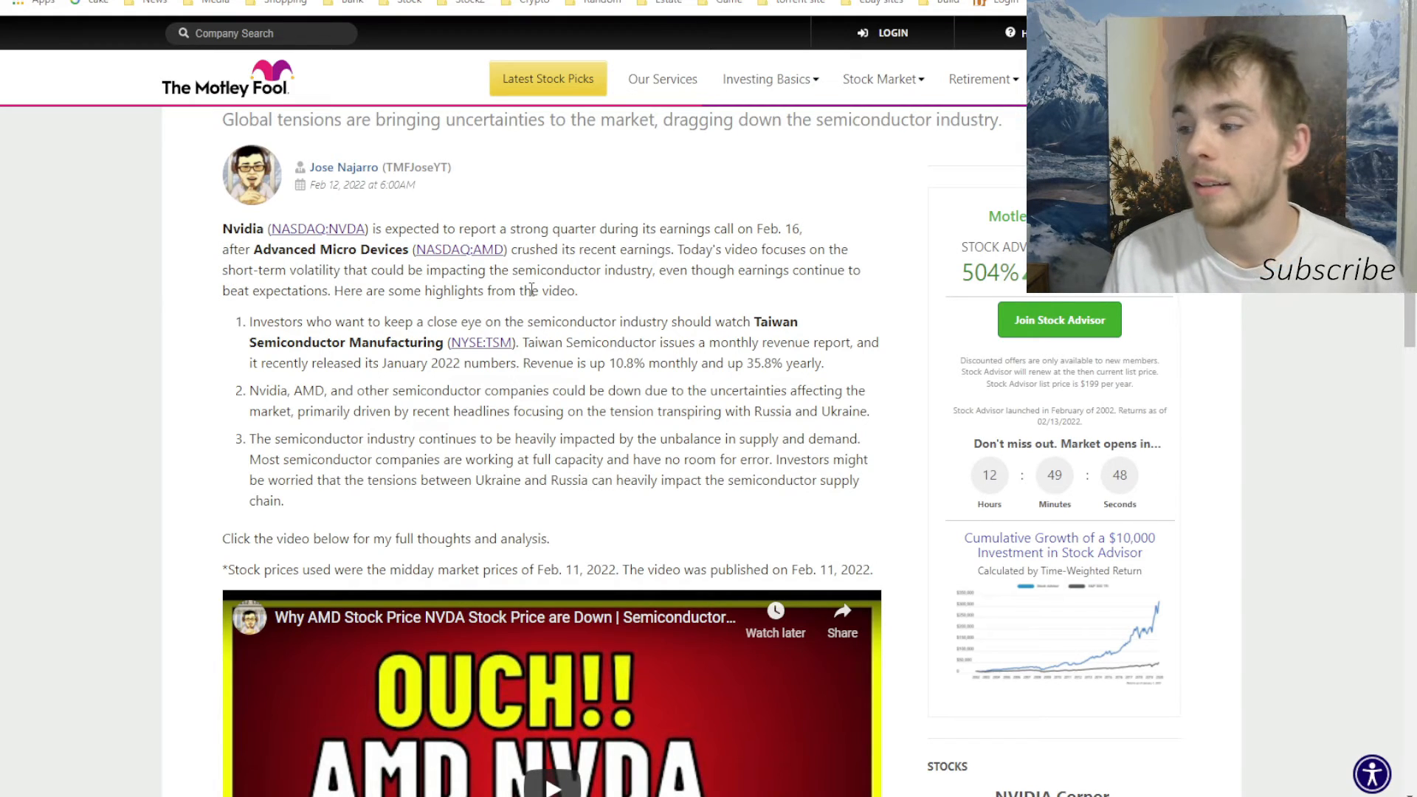
scroll("down", 3)
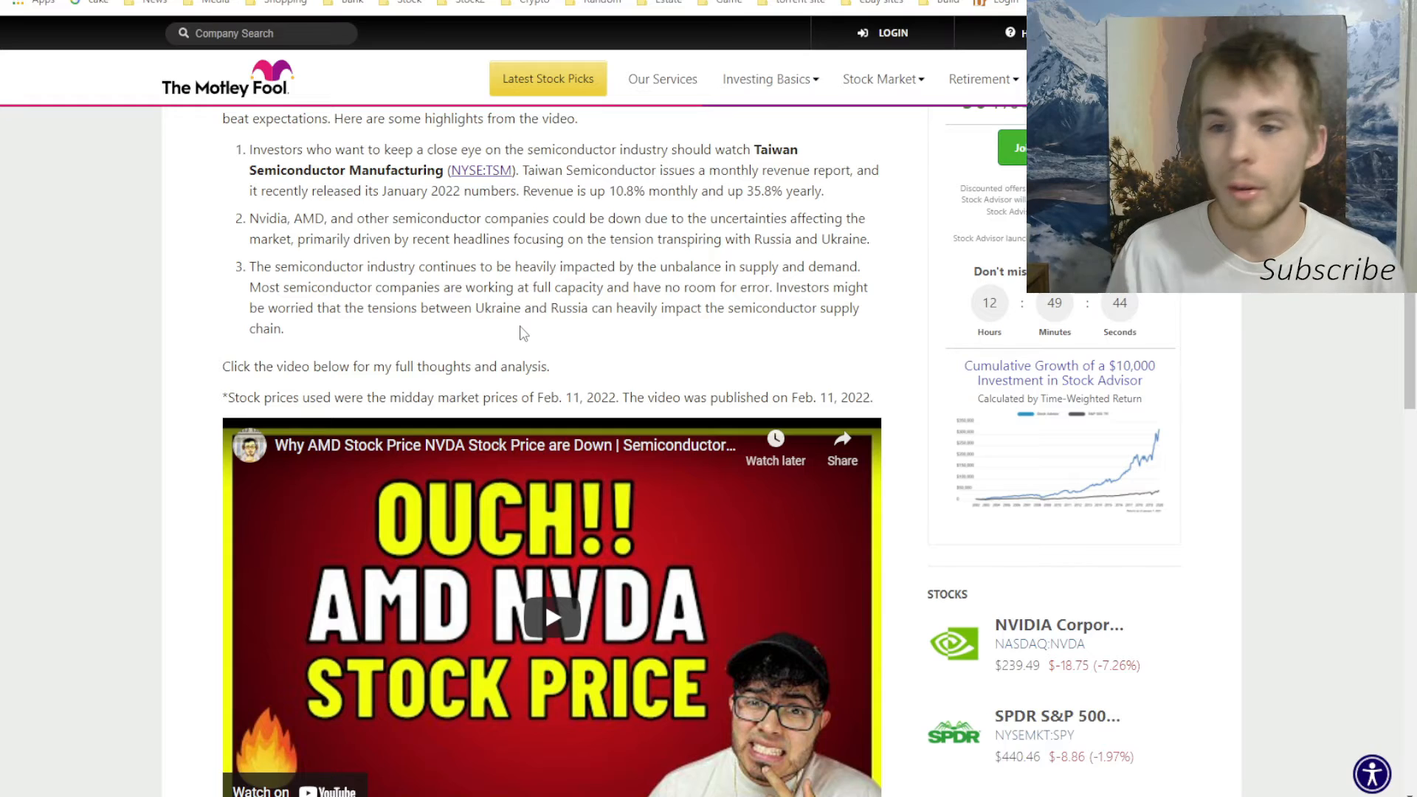
scroll("down", 3)
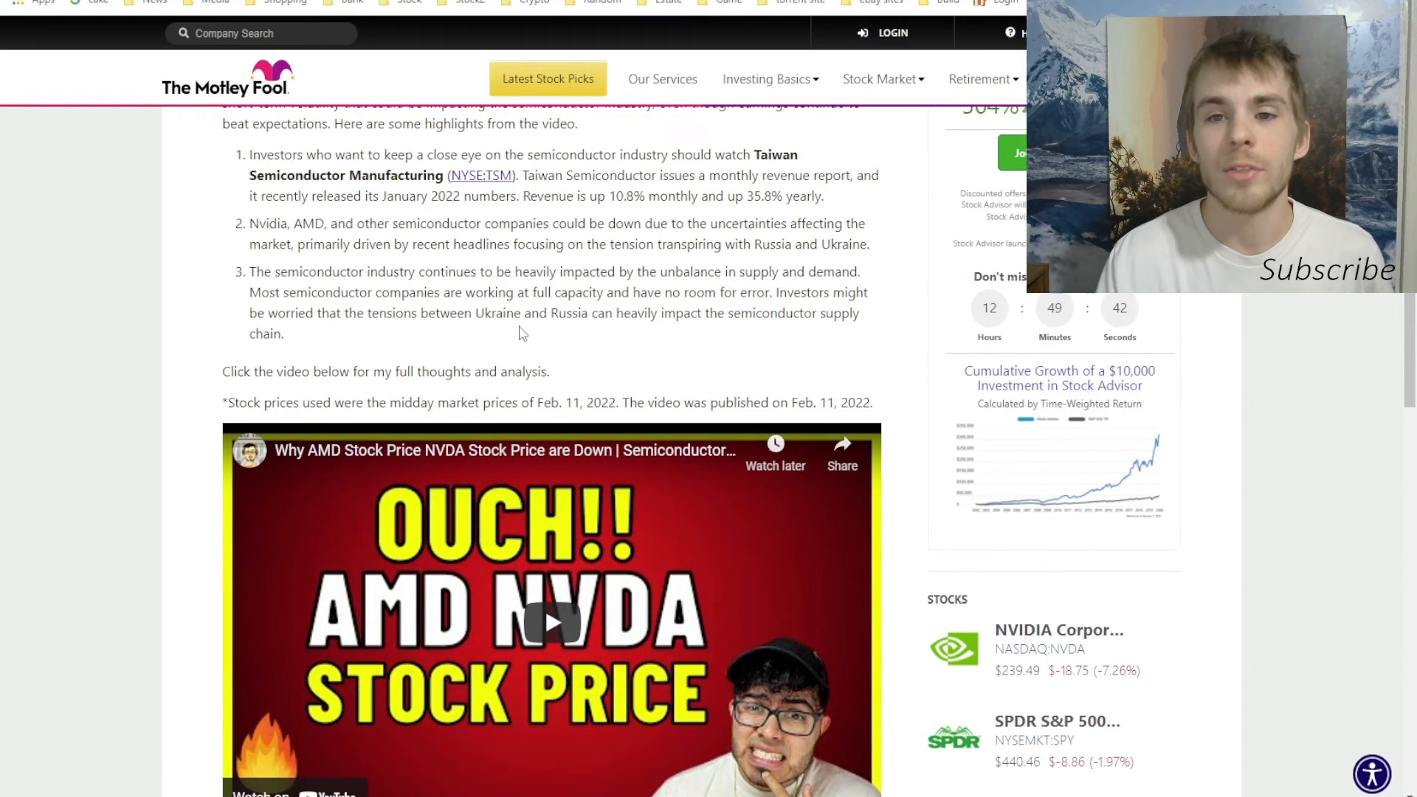
scroll("up", 3)
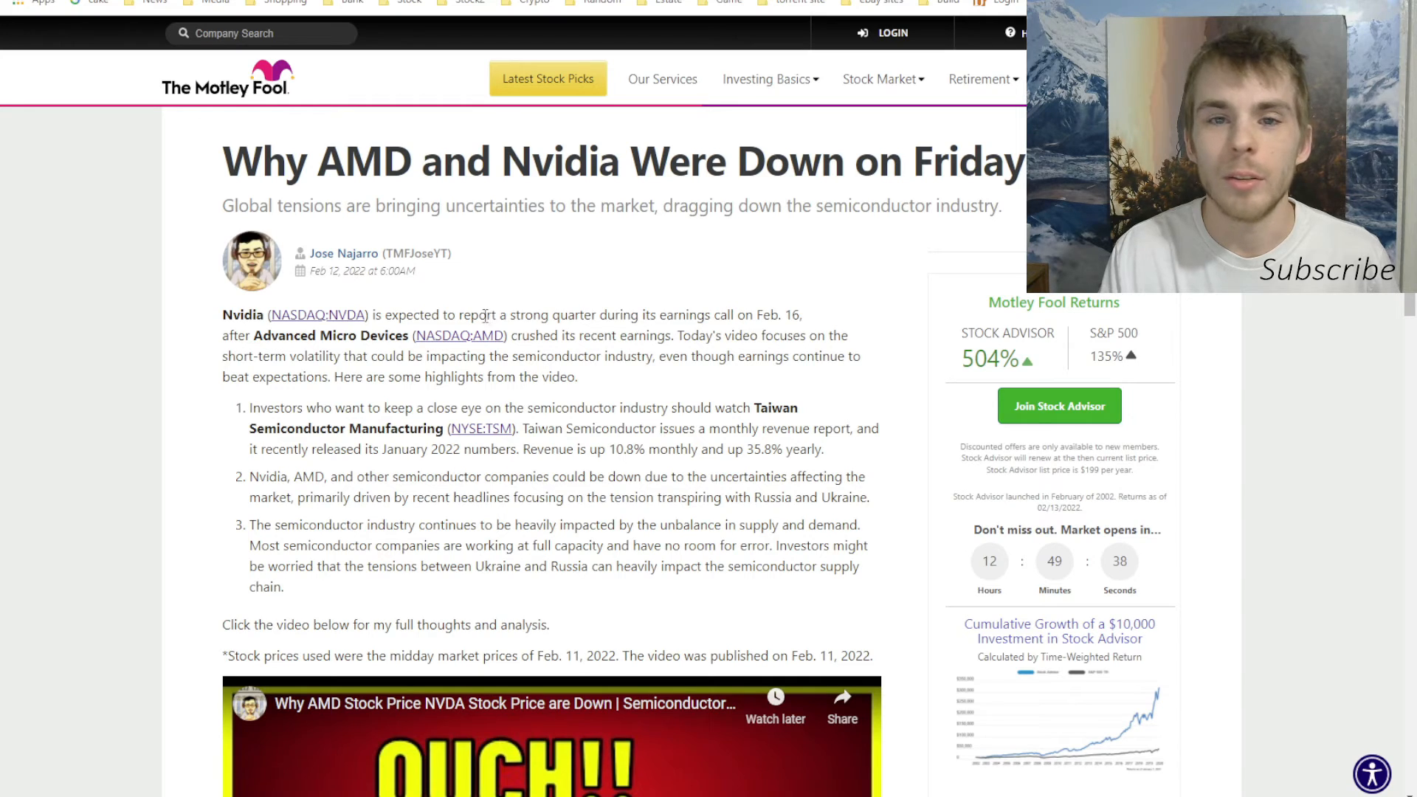
mouse_move(431, 299)
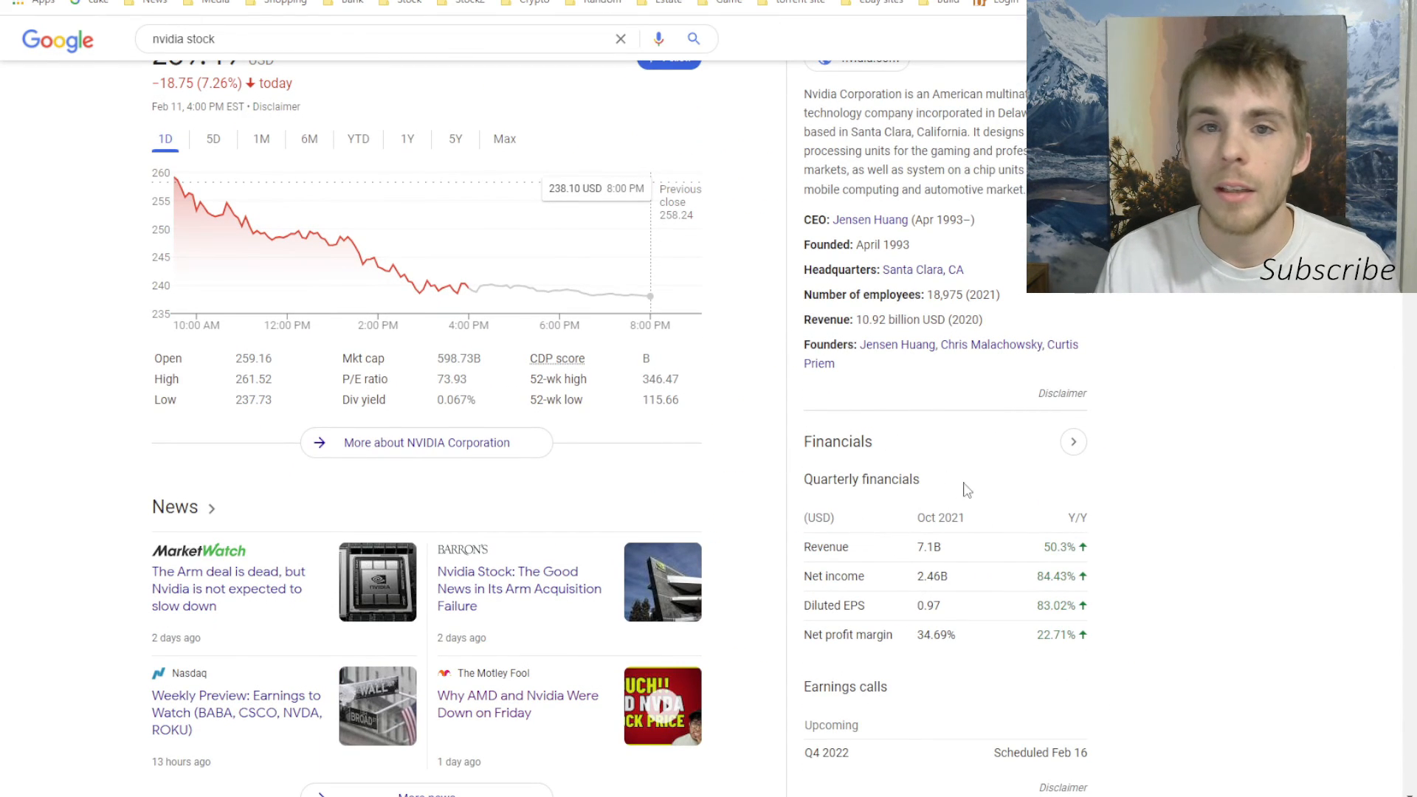
mouse_move(850, 558)
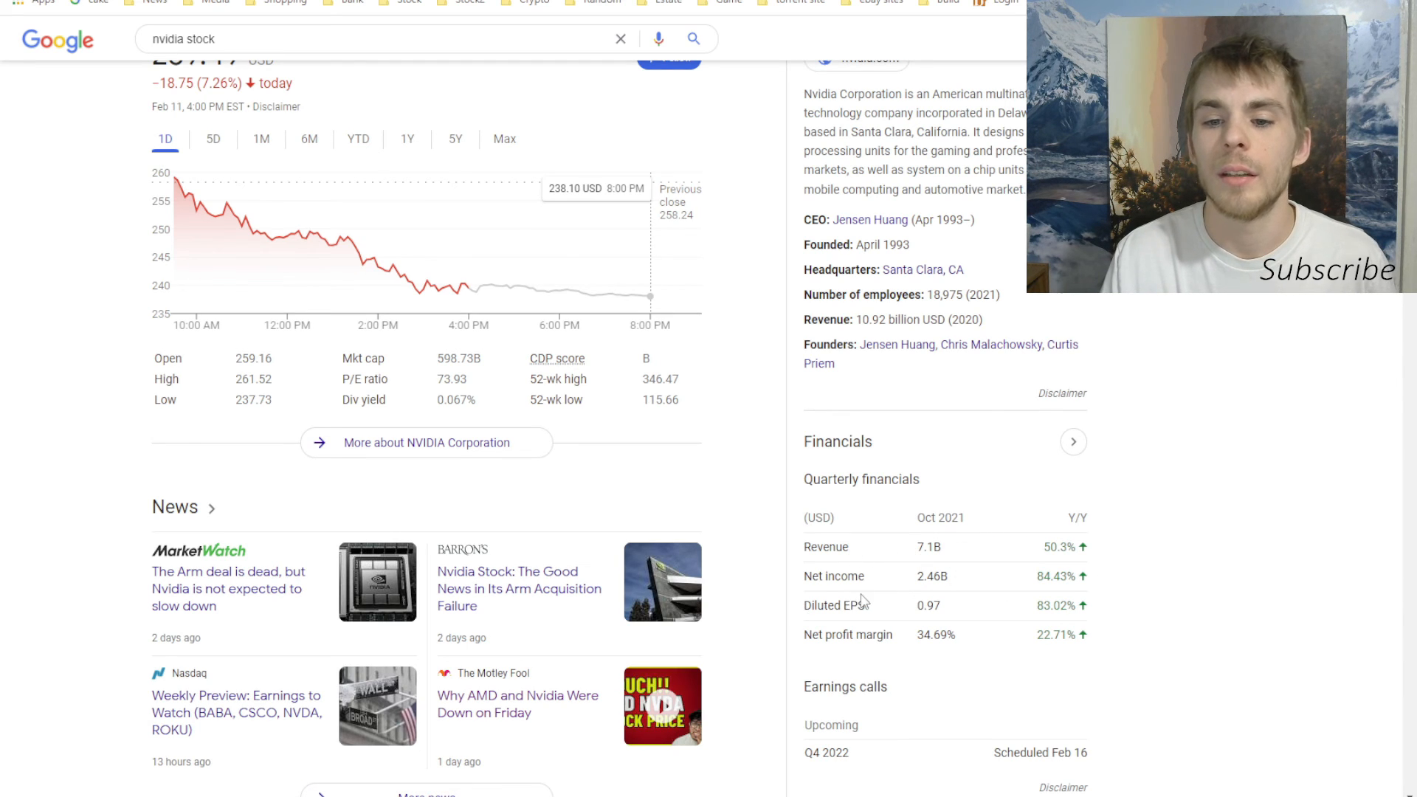
mouse_move(545, 506)
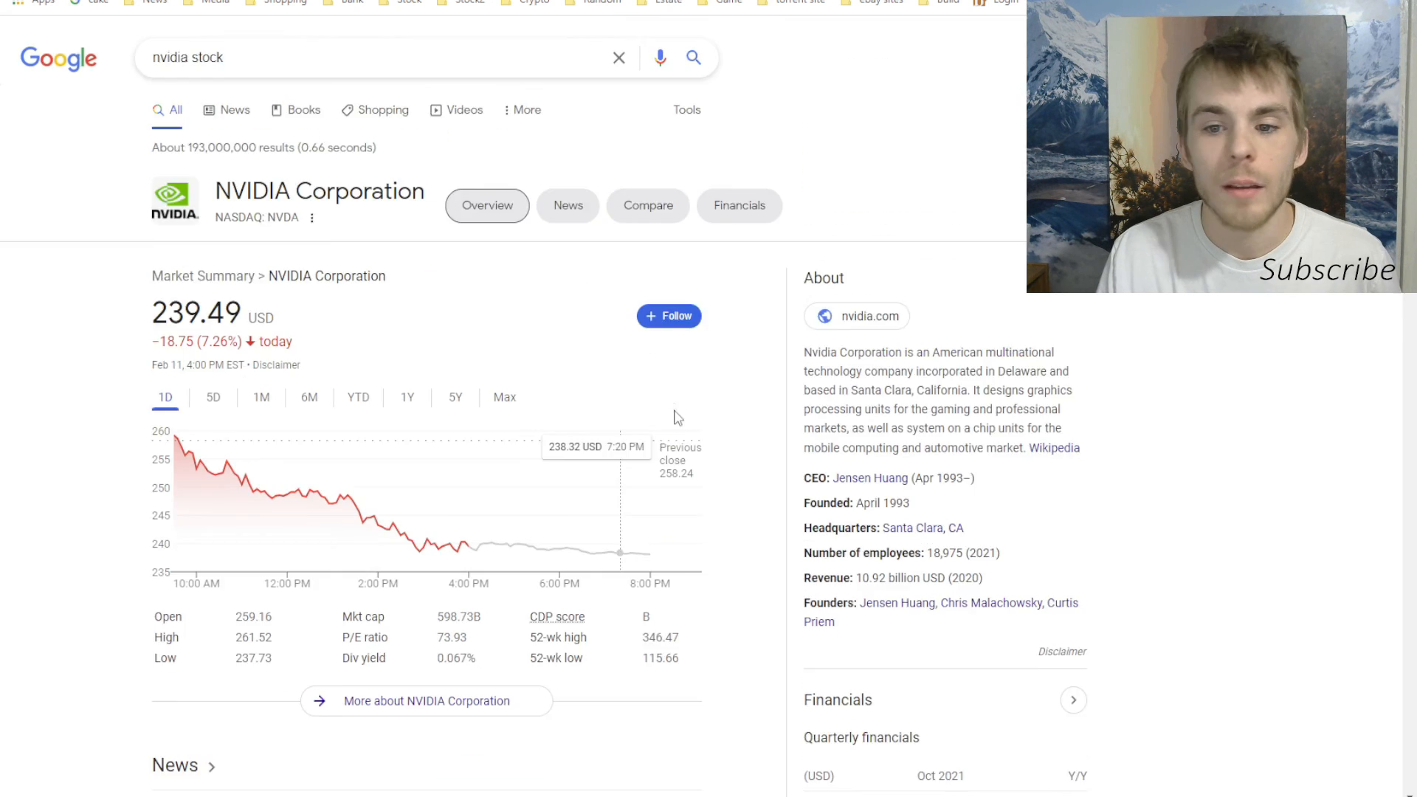
- Scroll through the 'nvidia stock' market summary, financials and news results
scroll("down", 3)
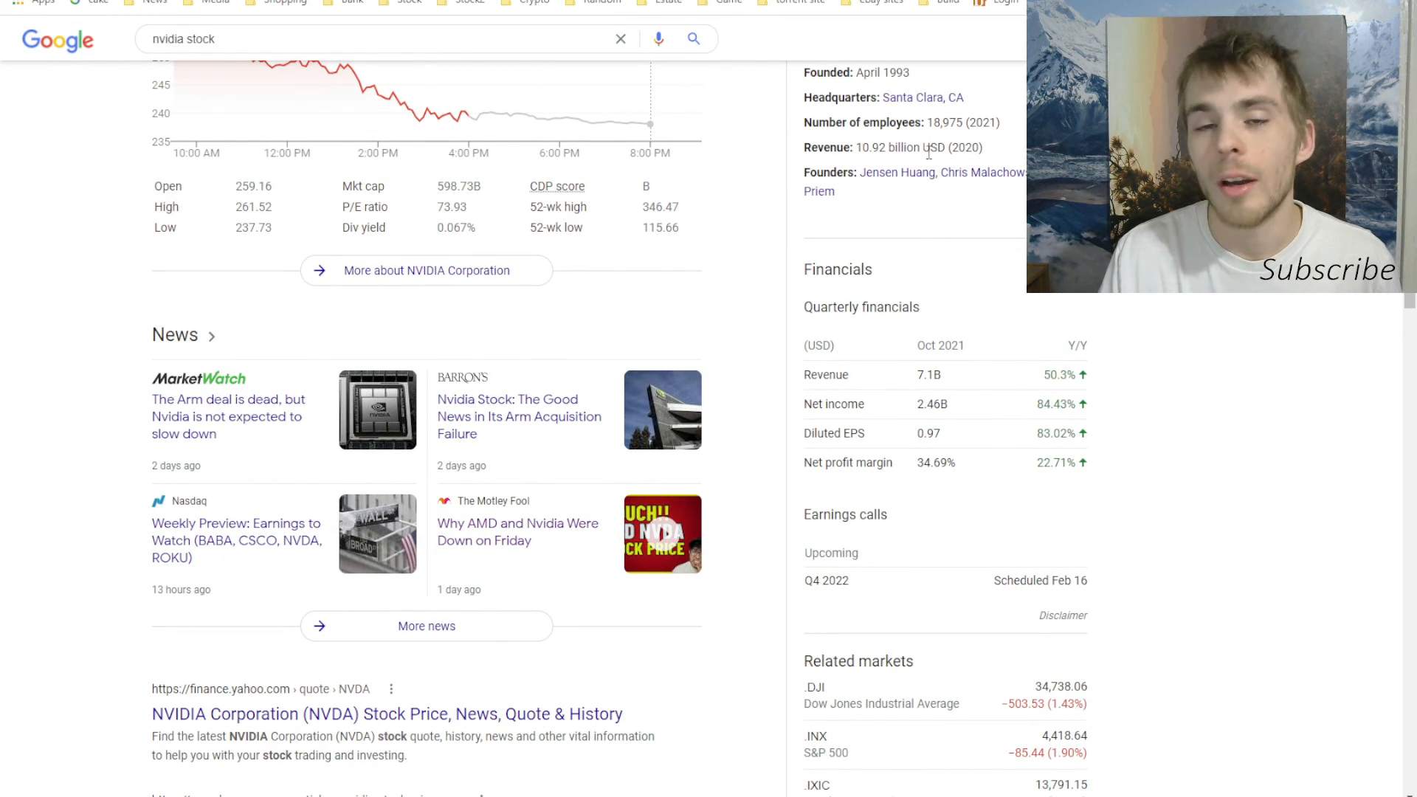